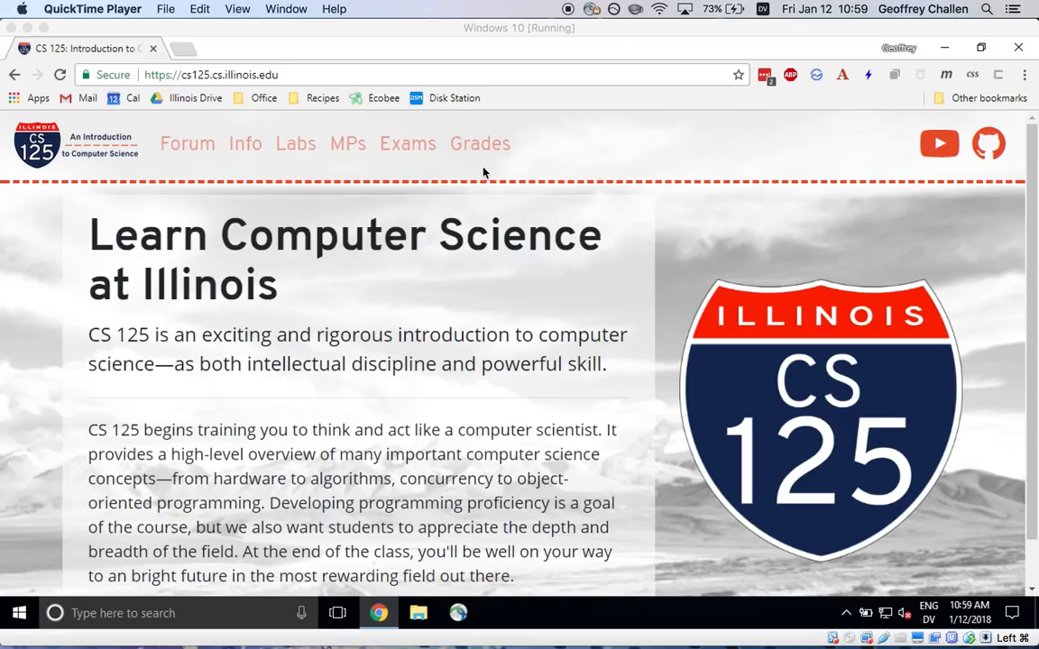
{"action": "mouse_move", "coordinate": [490, 262]}
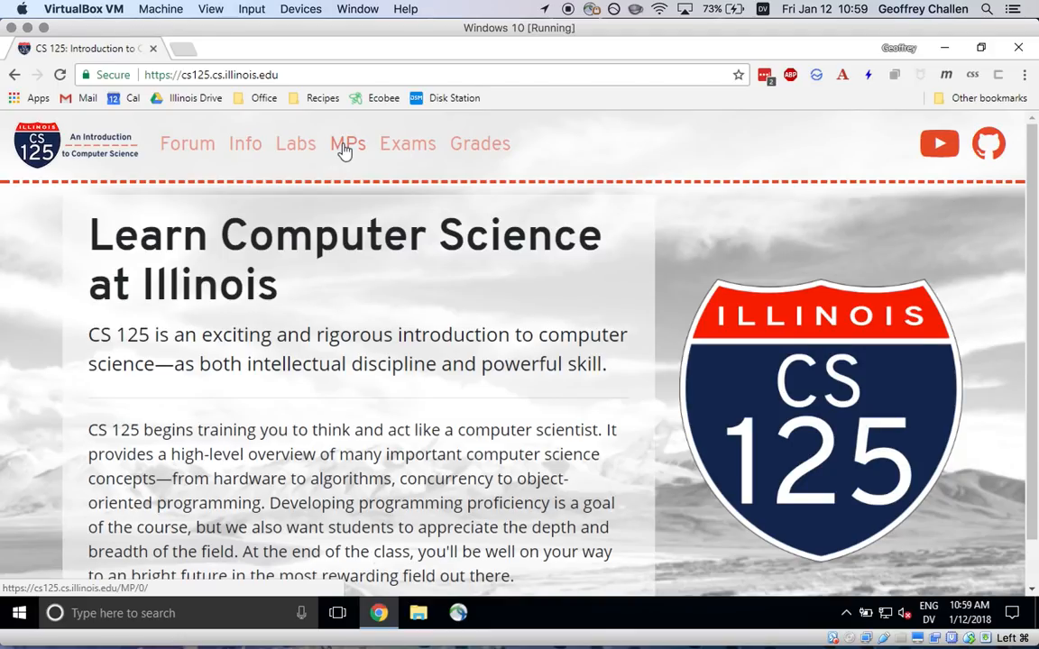
- Open the CS 125 IntelliJ Setup guide under MPs and scroll to section 1.2 Installation
{"action": "left_click", "coordinate": [347, 144]}
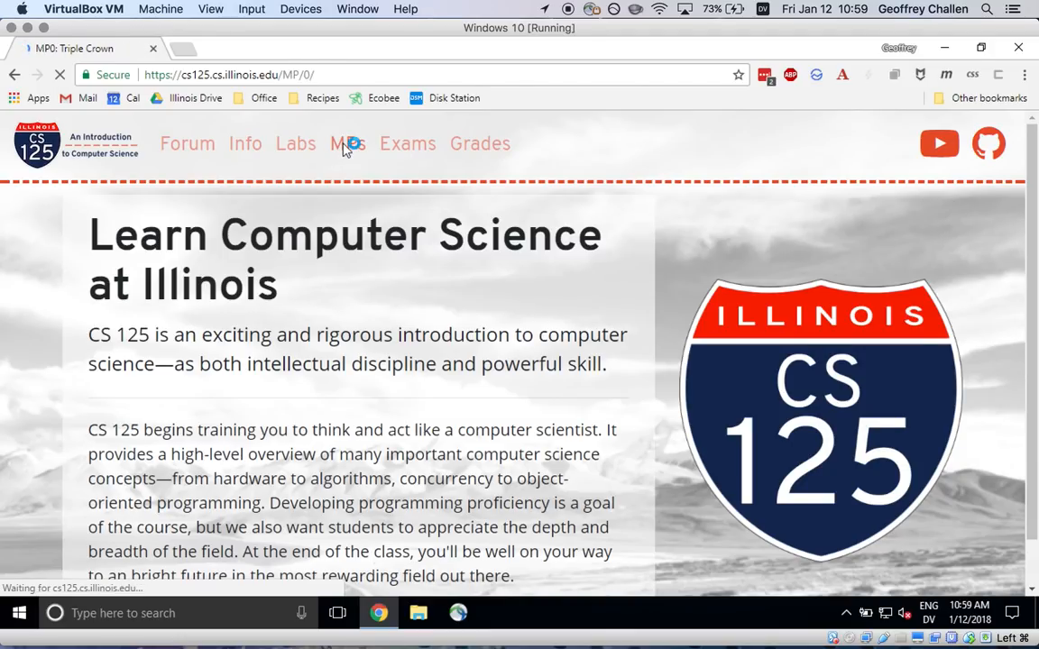
{"action": "left_click", "coordinate": [347, 143]}
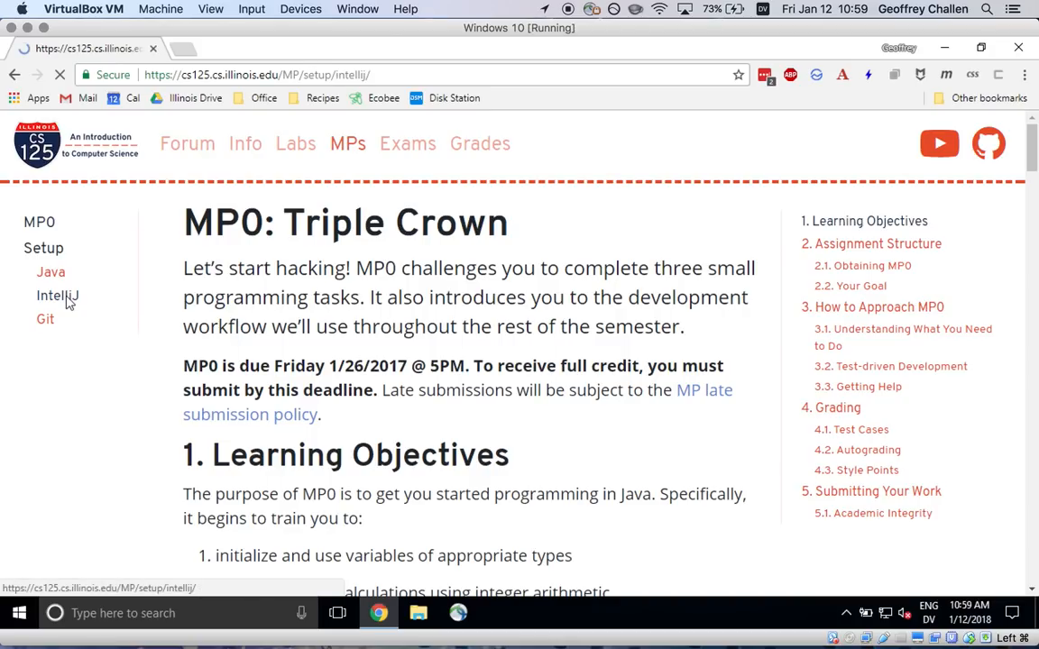
{"action": "left_click", "coordinate": [57, 295]}
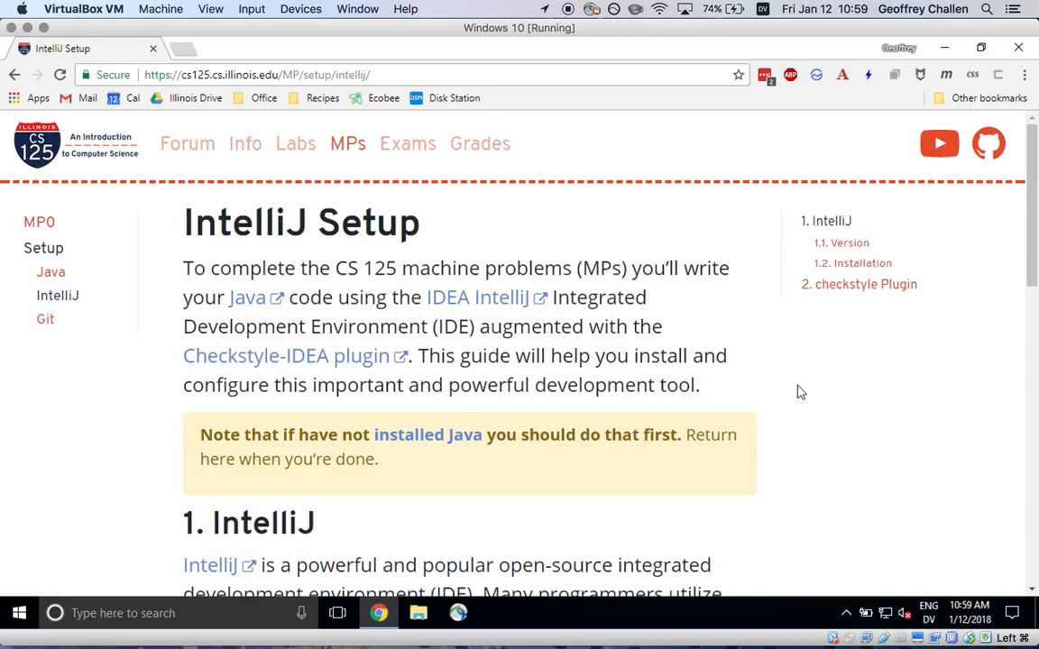
{"action": "scroll", "scroll_direction": "down", "scroll_amount": 3}
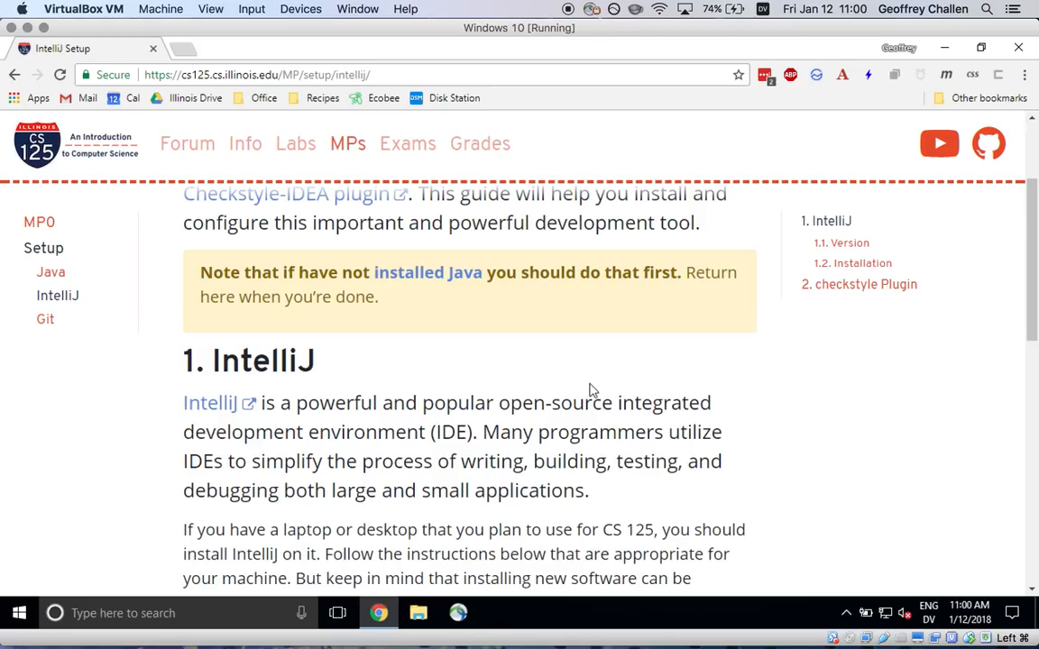
{"action": "scroll", "scroll_direction": "down", "scroll_amount": 3}
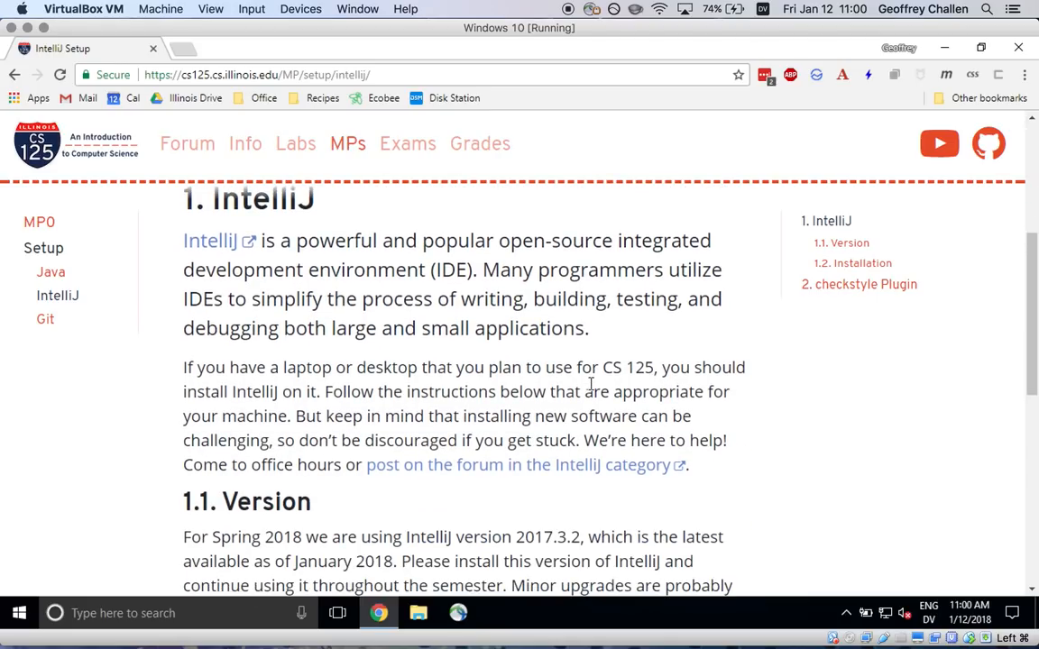
{"action": "scroll", "scroll_direction": "down", "scroll_amount": 3}
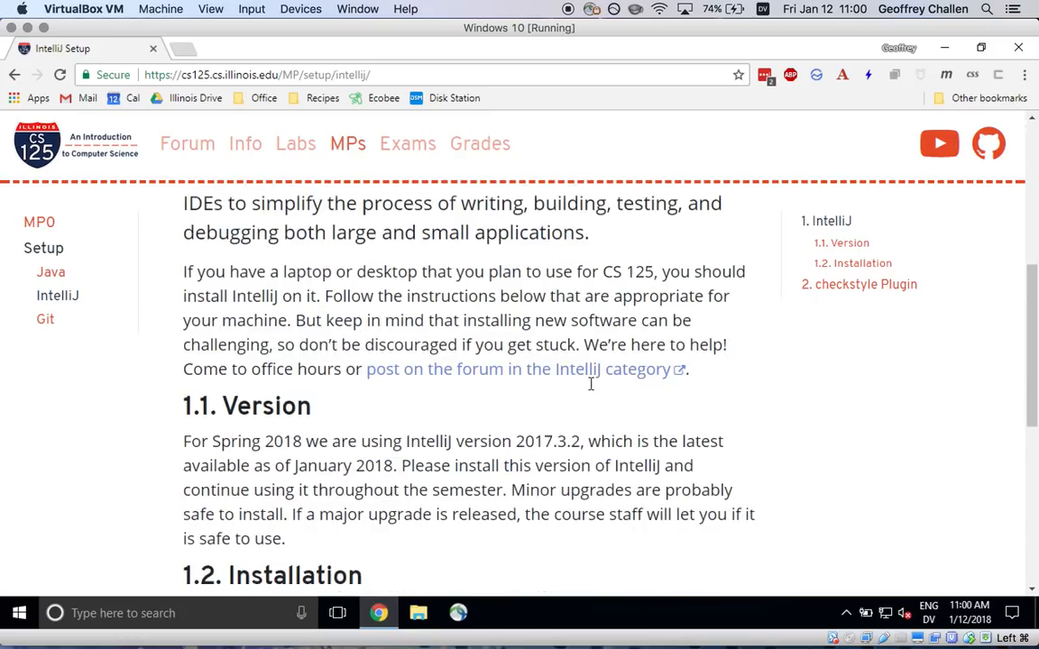
{"action": "scroll", "scroll_direction": "down", "scroll_amount": 3}
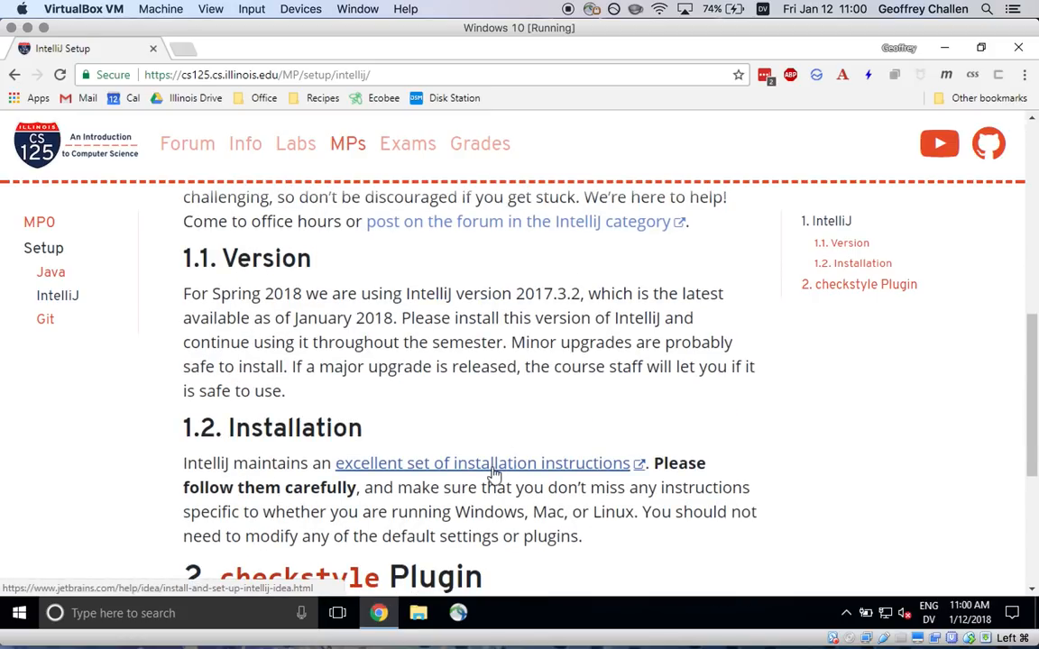
- Open JetBrains' install guide and open Download IntelliJ IDEA in a new tab
{"action": "left_click", "coordinate": [485, 462]}
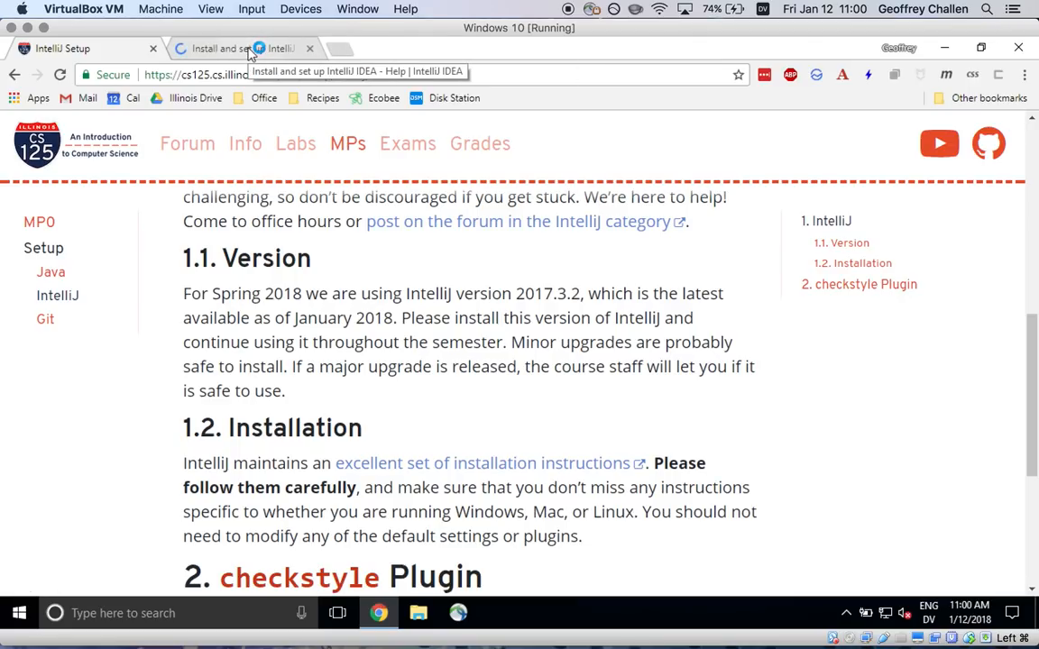
{"action": "left_click", "coordinate": [239, 48]}
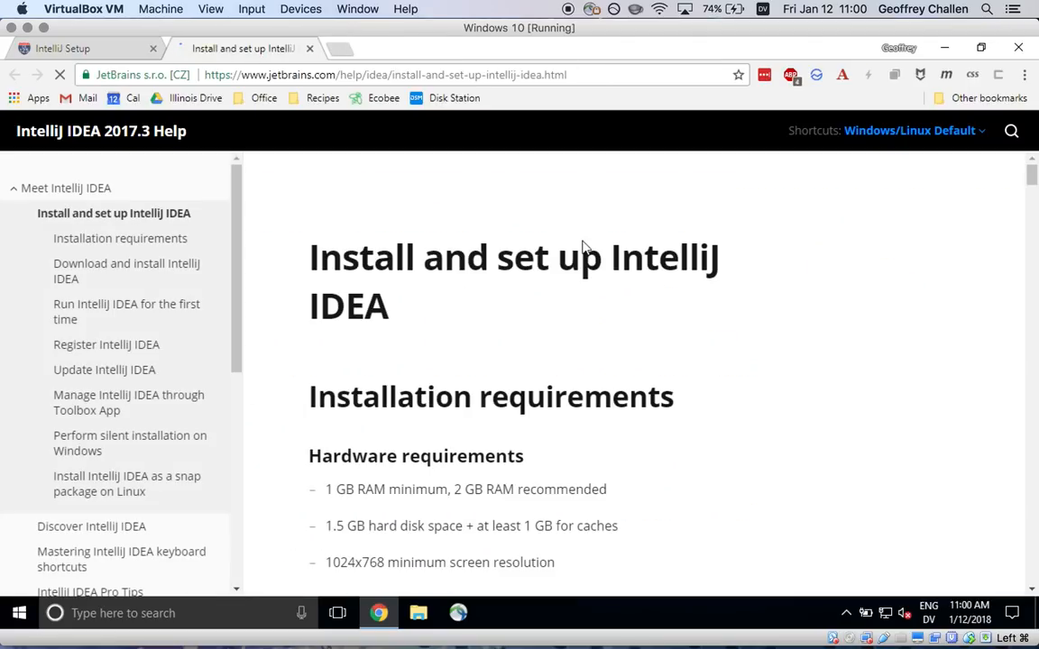
{"action": "scroll", "scroll_direction": "down", "scroll_amount": 3}
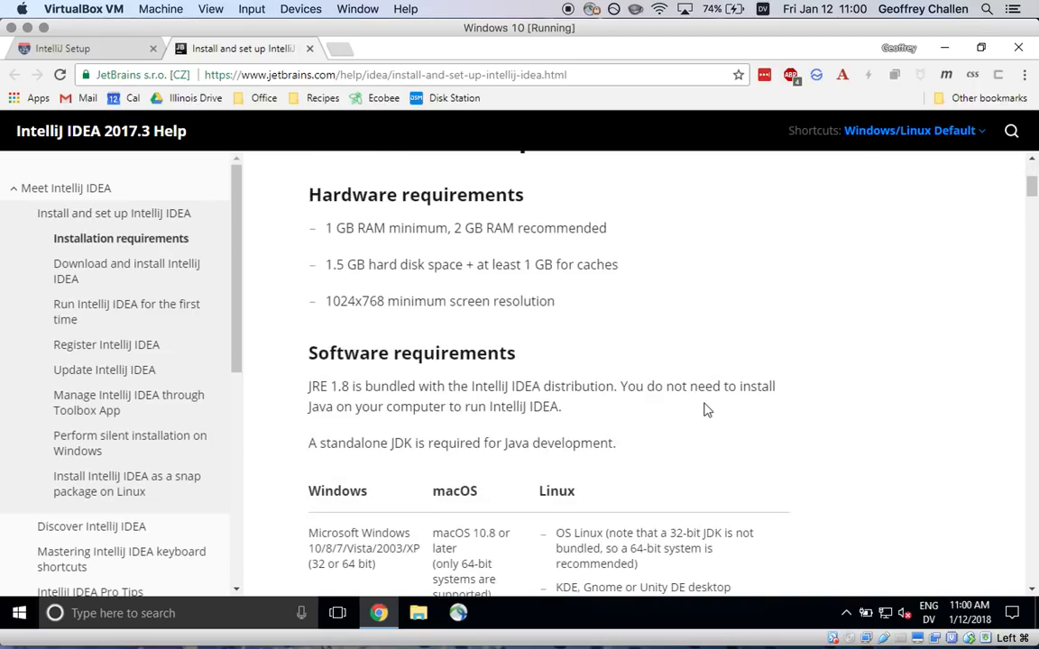
{"action": "scroll", "scroll_direction": "down", "scroll_amount": 3}
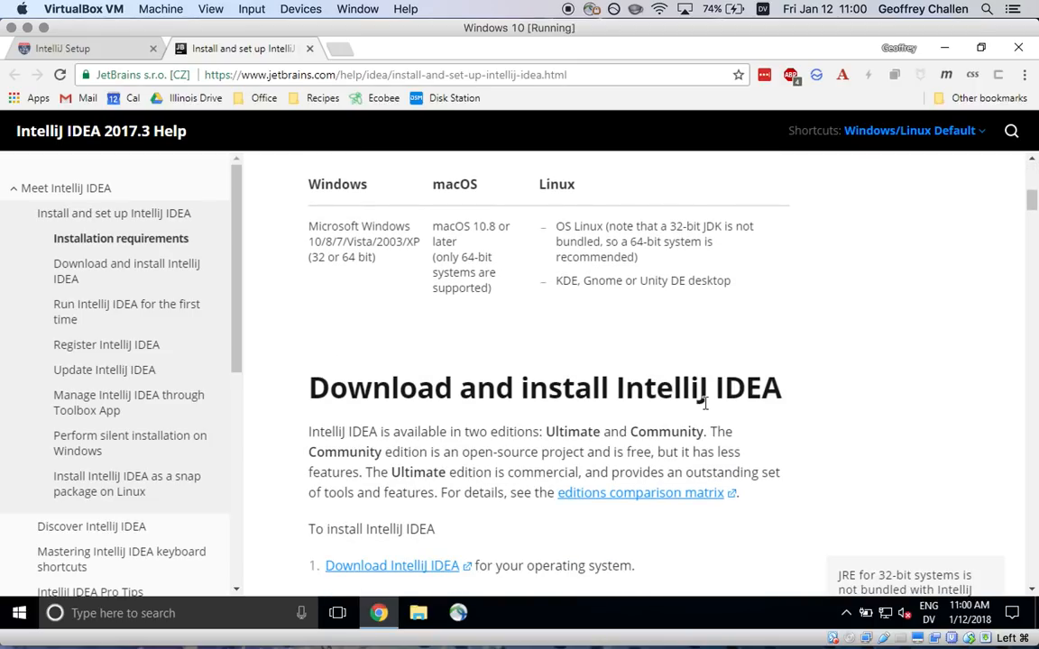
{"action": "scroll", "scroll_direction": "down", "scroll_amount": 3}
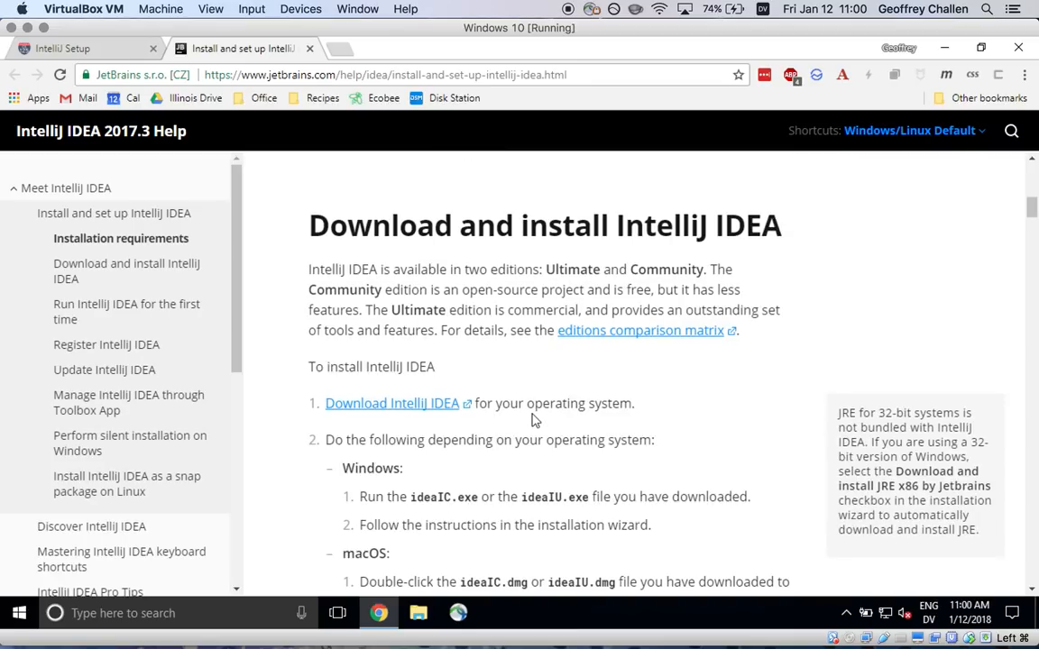
{"action": "right_click", "coordinate": [391, 403]}
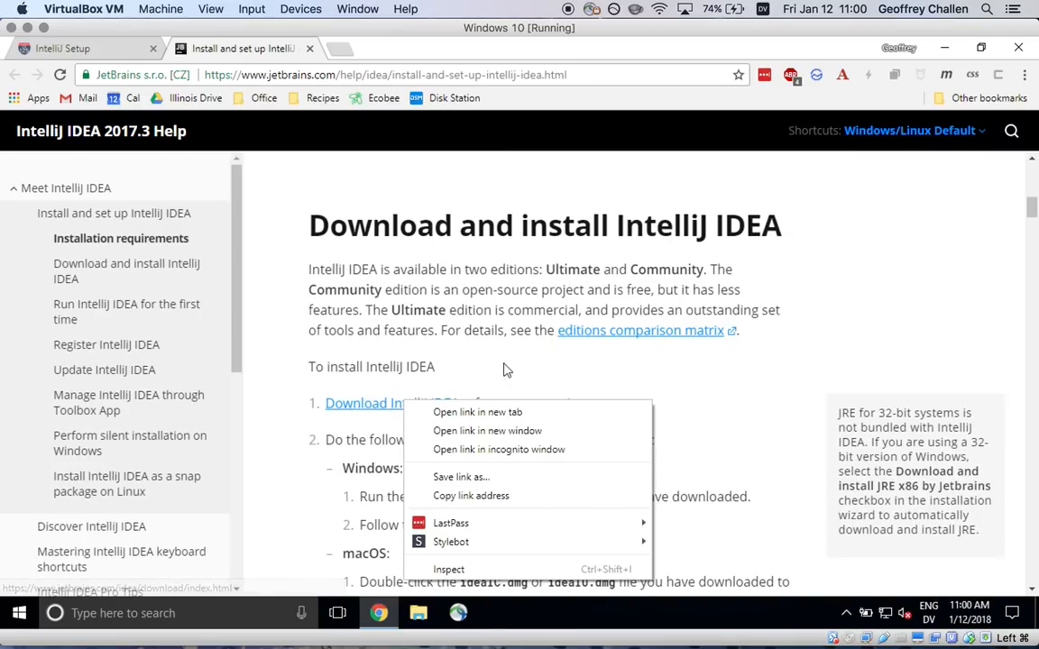
{"action": "left_click", "coordinate": [477, 412]}
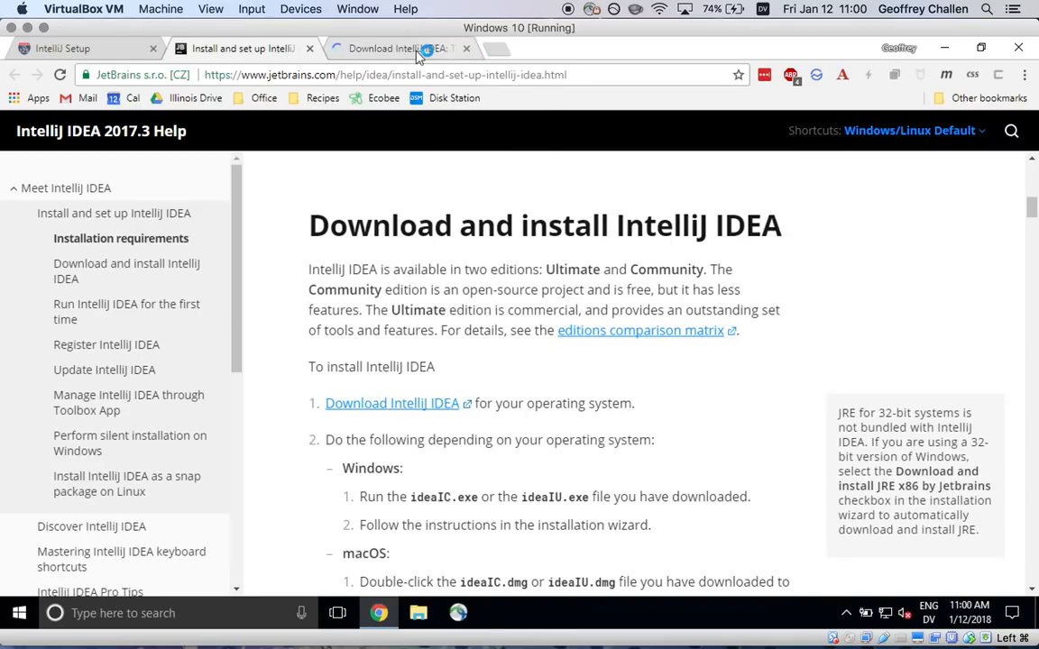
{"action": "mouse_move", "coordinate": [420, 56]}
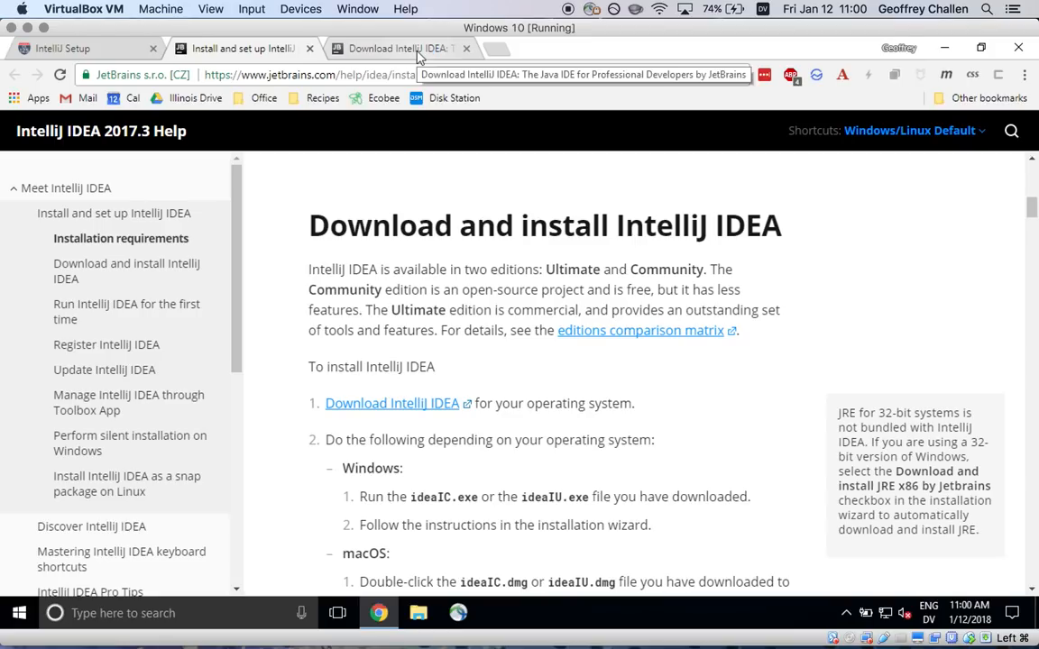
- Download IntelliJ IDEA Community (.EXE) for Windows from the JetBrains download page
{"action": "left_click", "coordinate": [391, 403]}
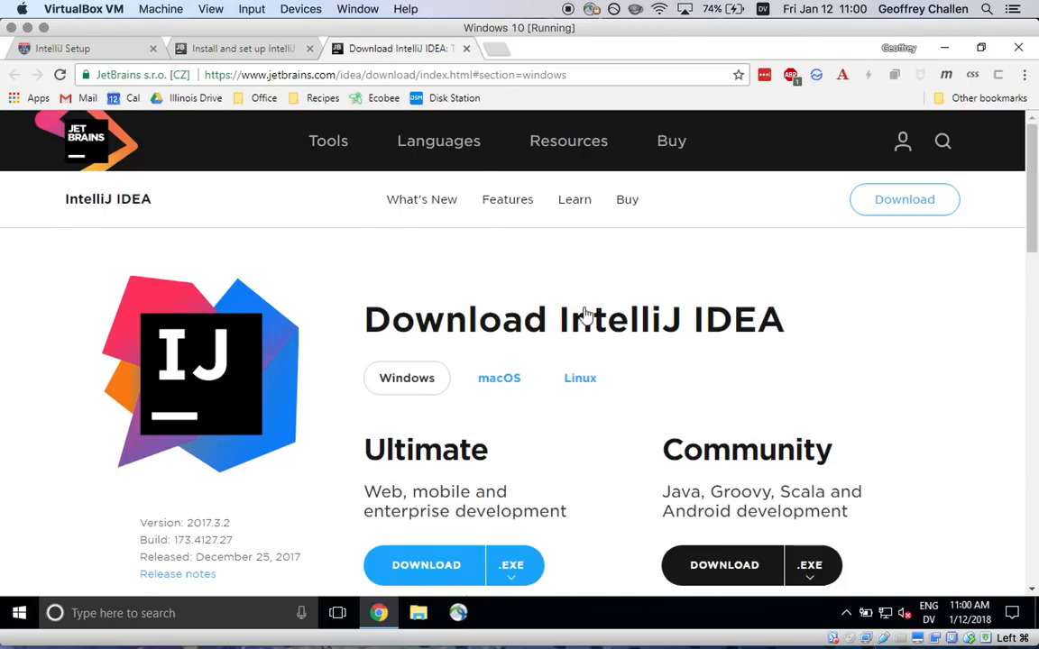
{"action": "scroll", "scroll_direction": "down", "scroll_amount": 3}
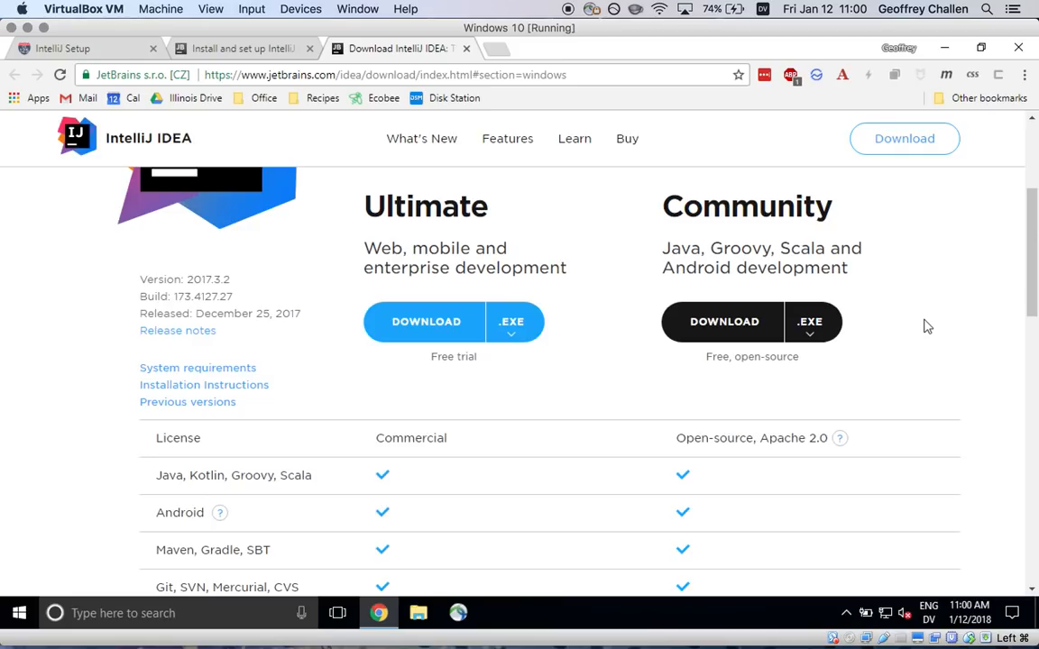
{"action": "mouse_move", "coordinate": [725, 322]}
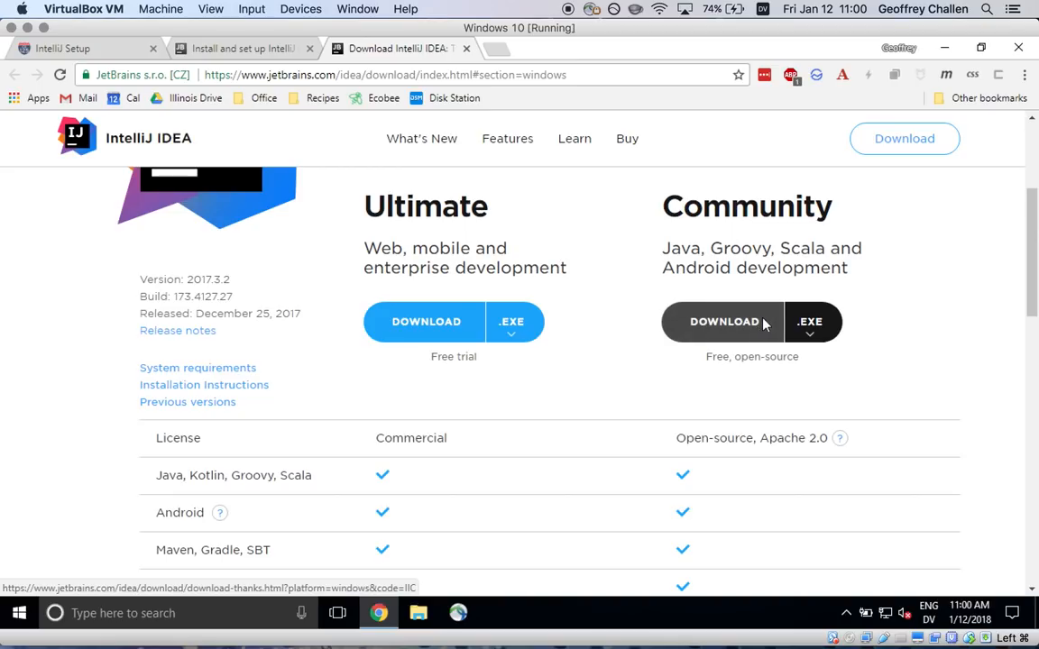
{"action": "left_click", "coordinate": [724, 322]}
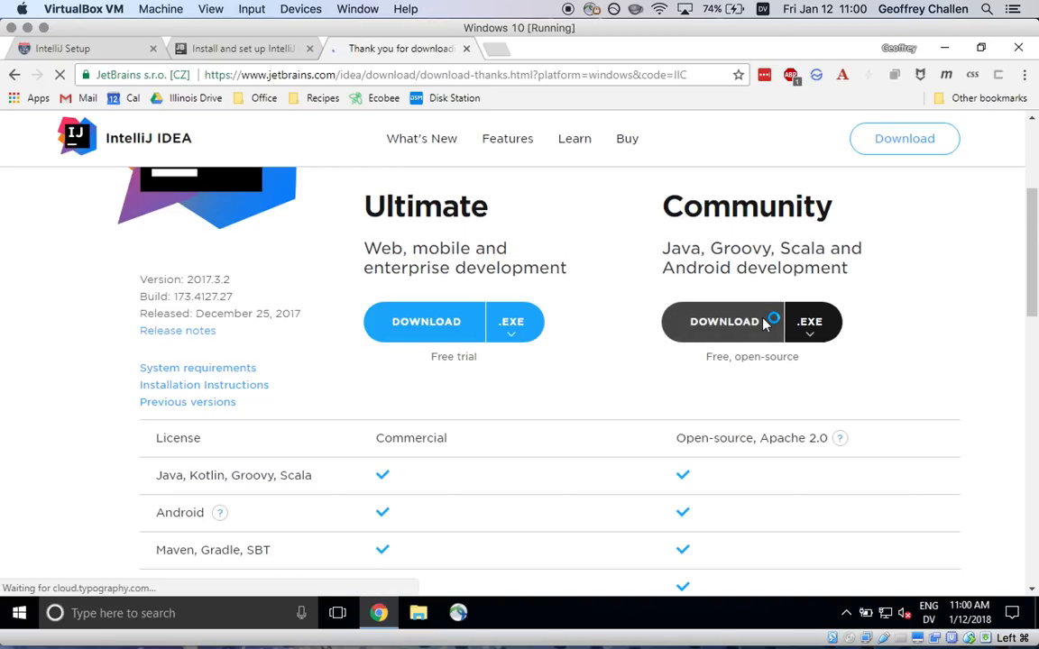
{"action": "left_click", "coordinate": [723, 322]}
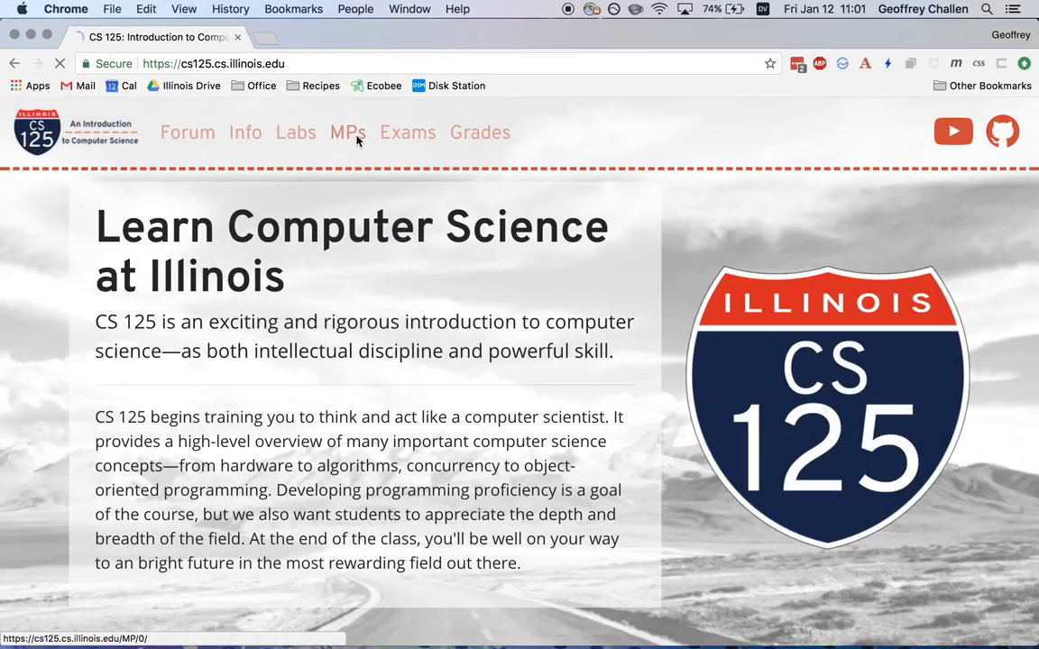
- On the Mac, reopen the CS 125 IntelliJ guide and follow the installation instructions link
{"action": "left_click", "coordinate": [347, 132]}
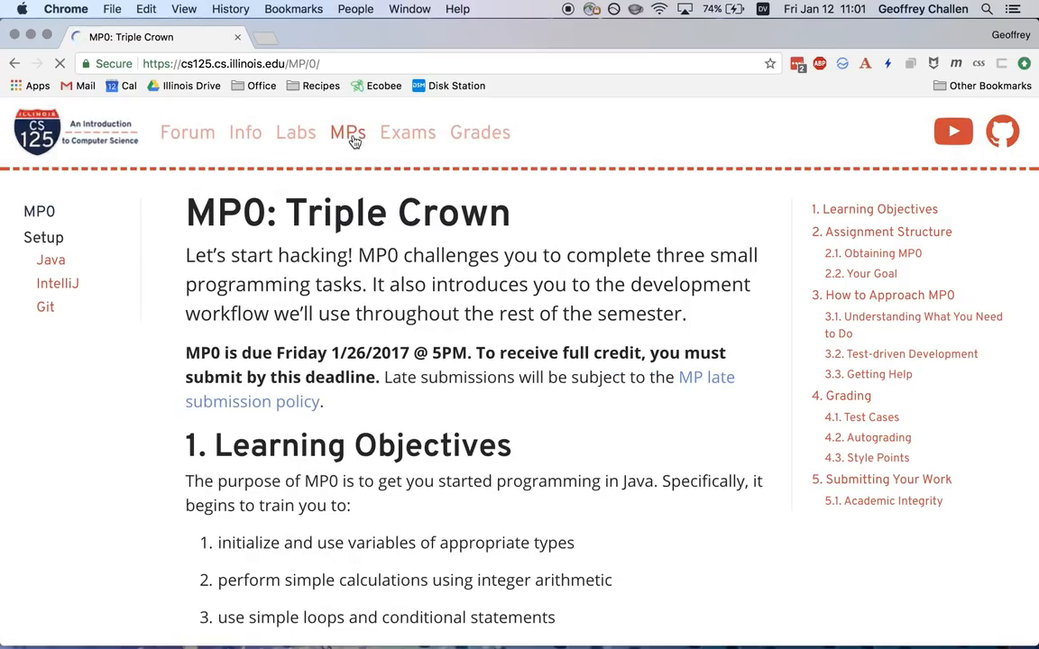
{"action": "left_click", "coordinate": [58, 283]}
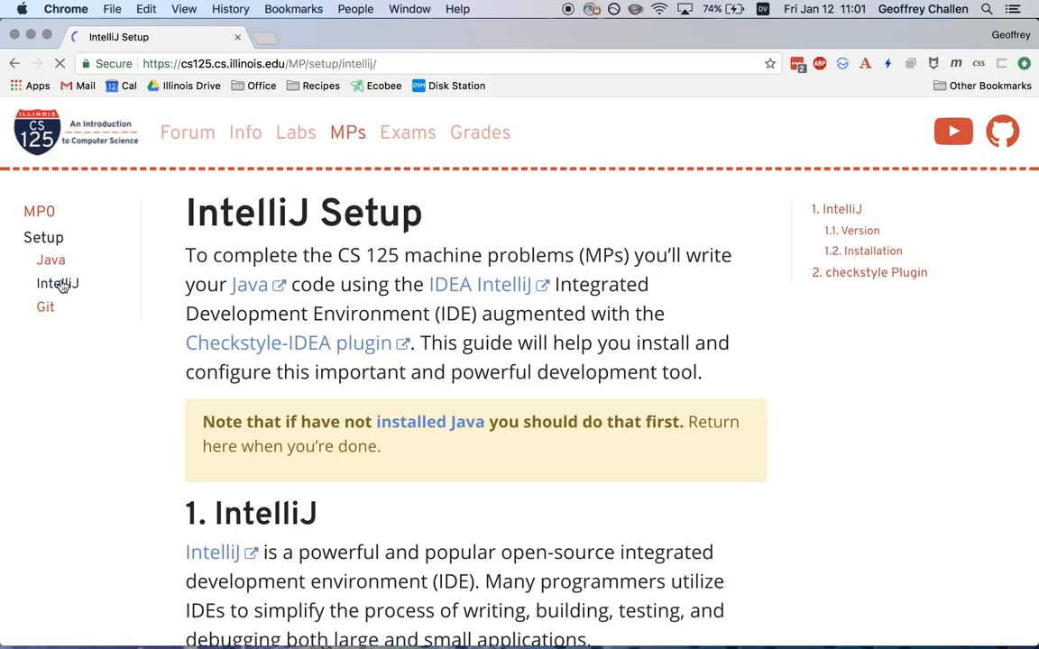
{"action": "scroll", "scroll_direction": "down", "scroll_amount": 3}
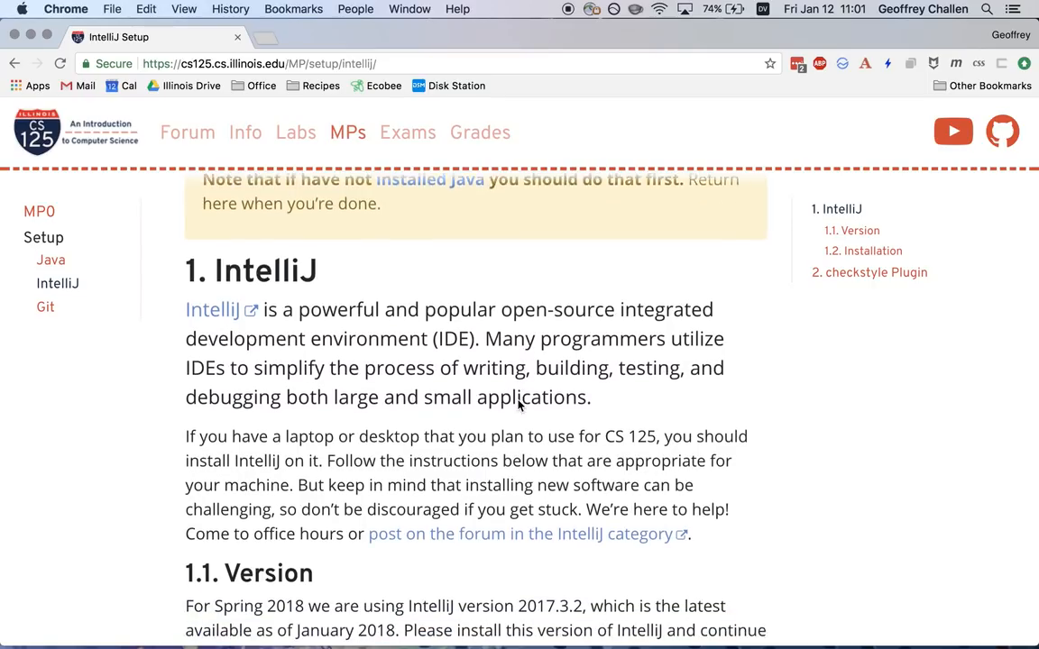
{"action": "scroll", "scroll_direction": "down", "scroll_amount": 3}
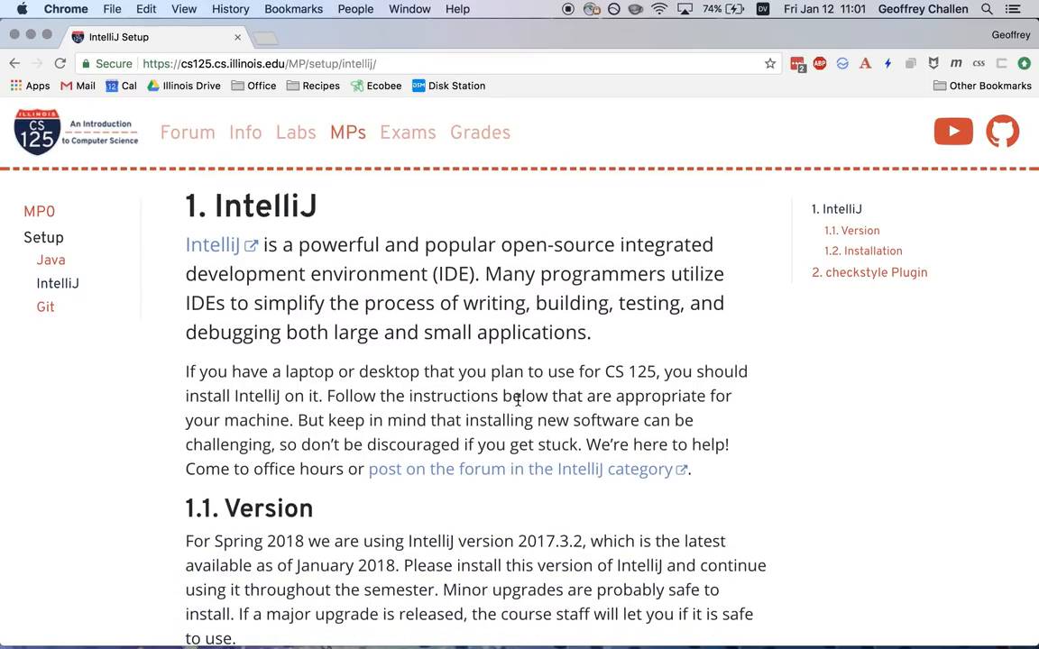
{"action": "scroll", "scroll_direction": "down", "scroll_amount": 3}
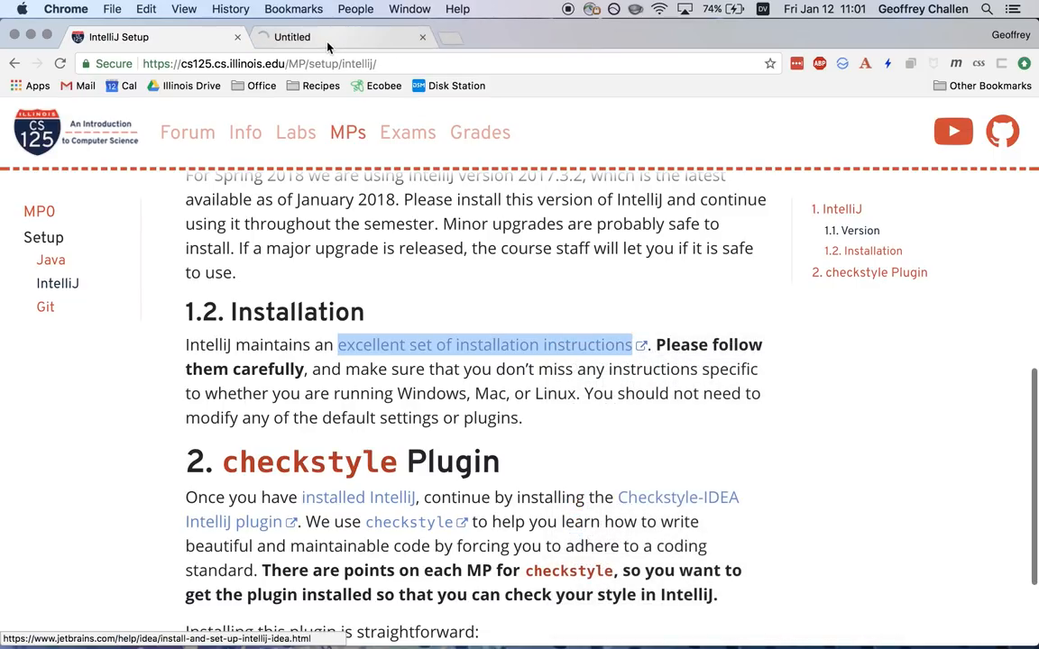
{"action": "left_click", "coordinate": [484, 345]}
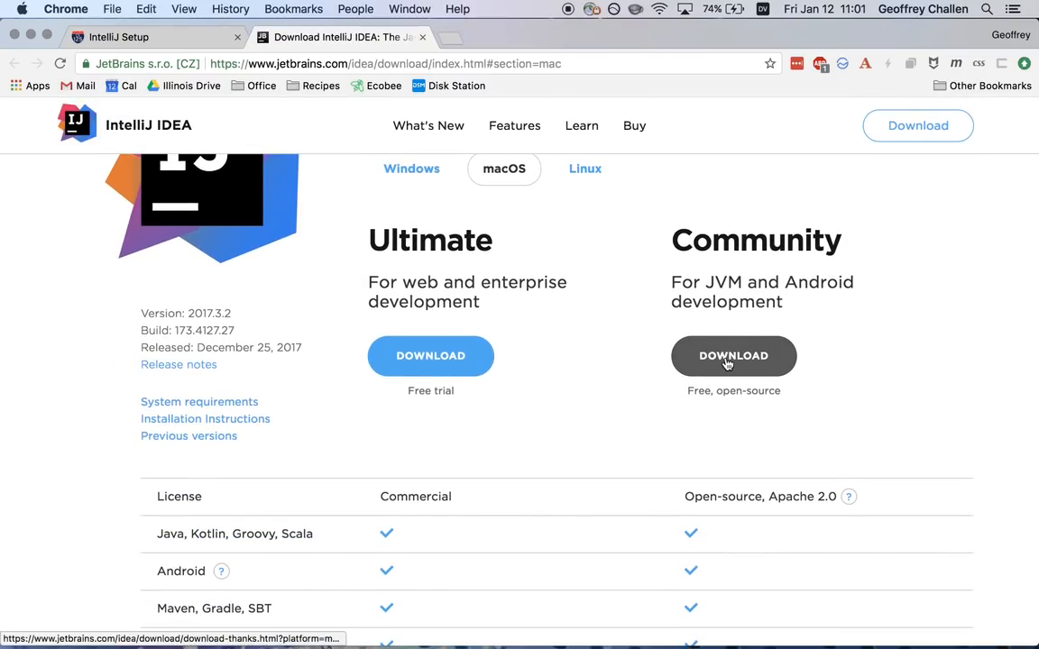
{"action": "left_click", "coordinate": [733, 356]}
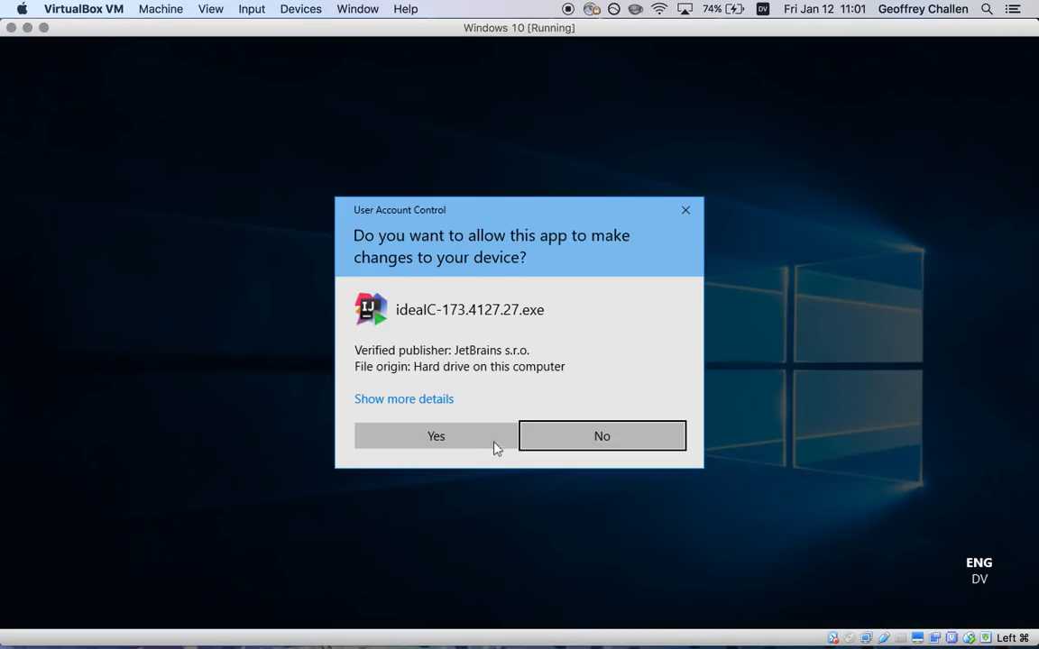
- Allow the installer to run and set the install location to the JetBrains folder
{"action": "left_click", "coordinate": [436, 436]}
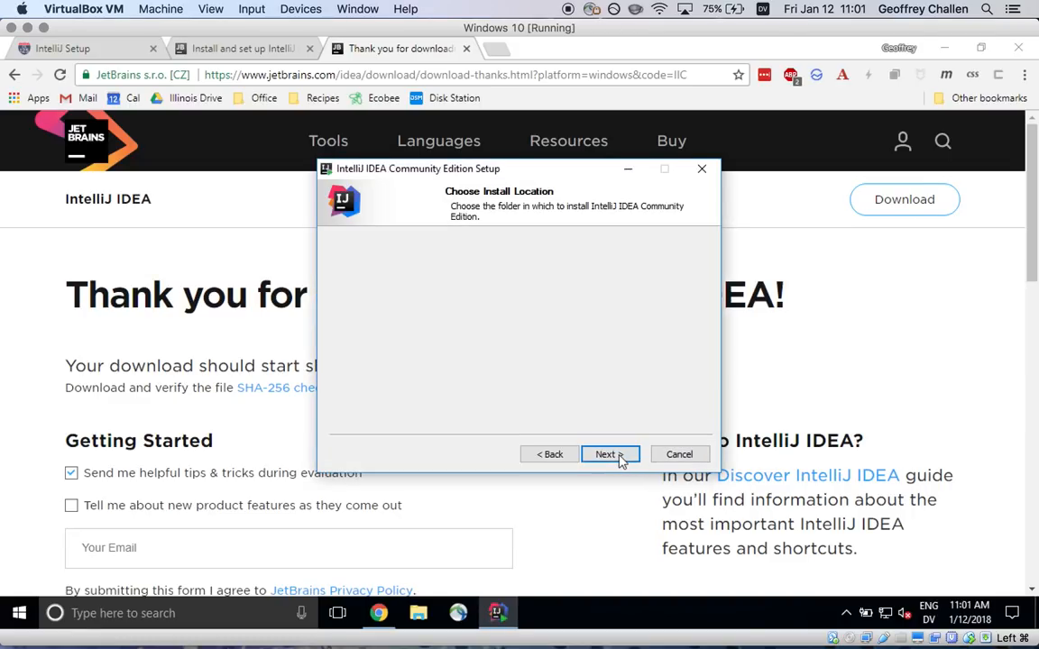
{"action": "left_click", "coordinate": [604, 454]}
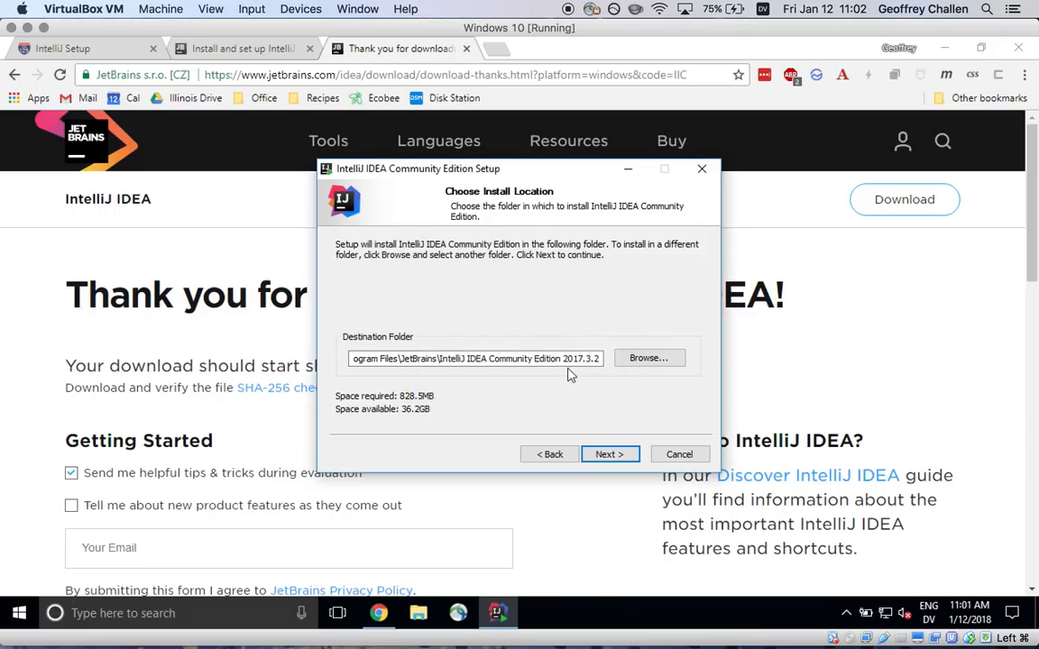
{"action": "left_click", "coordinate": [475, 358]}
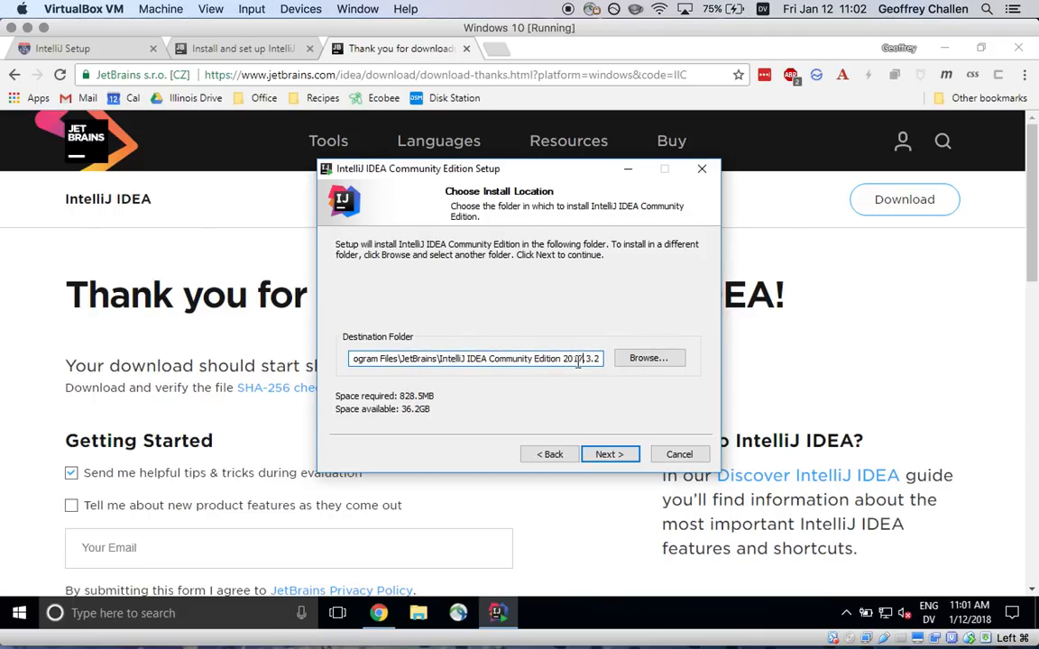
{"action": "left_click", "coordinate": [648, 358]}
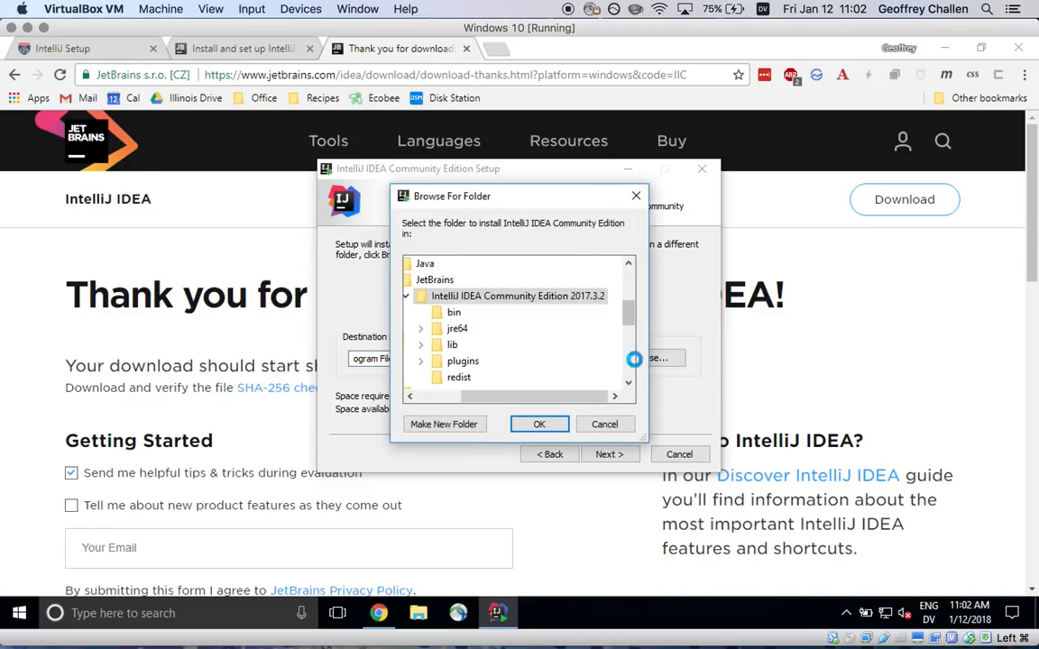
{"action": "scroll", "scroll_direction": "down", "scroll_amount": 3}
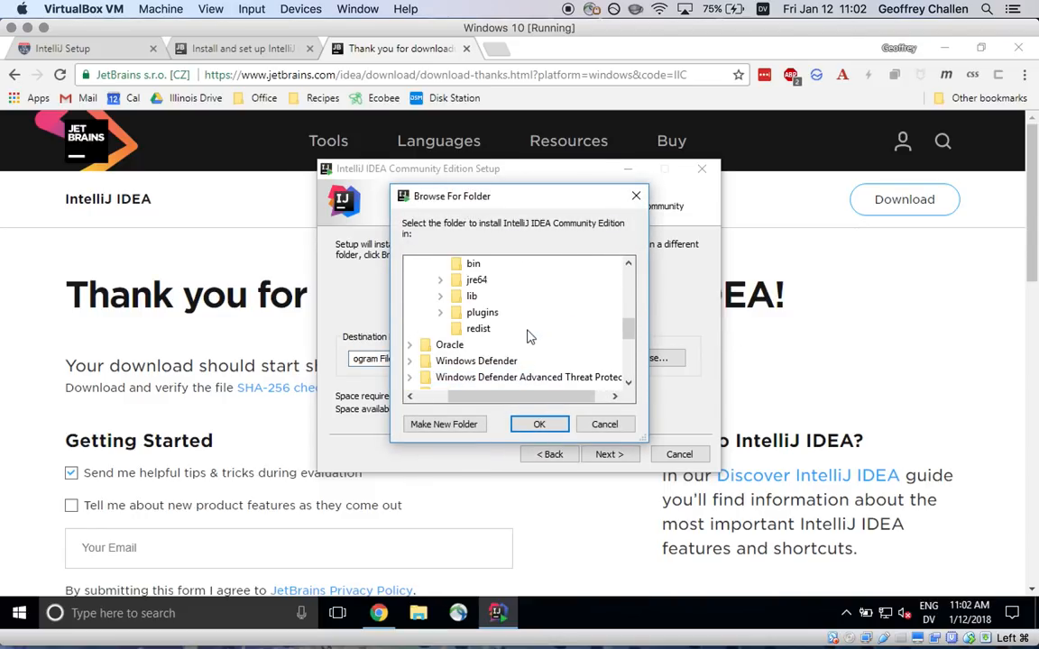
{"action": "left_click", "coordinate": [535, 296]}
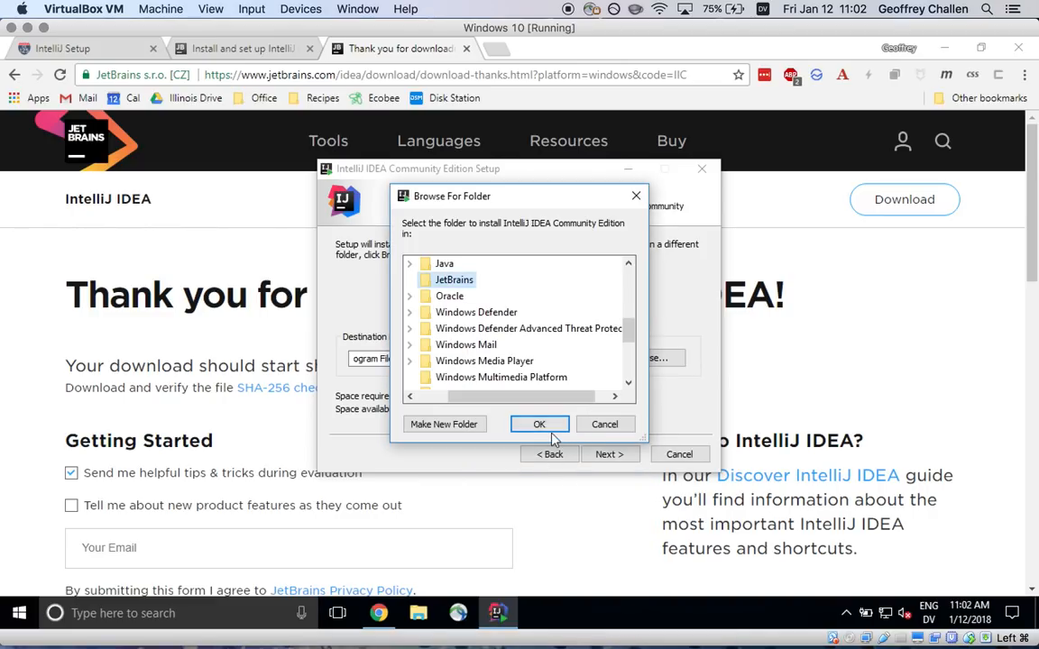
{"action": "left_click", "coordinate": [539, 424]}
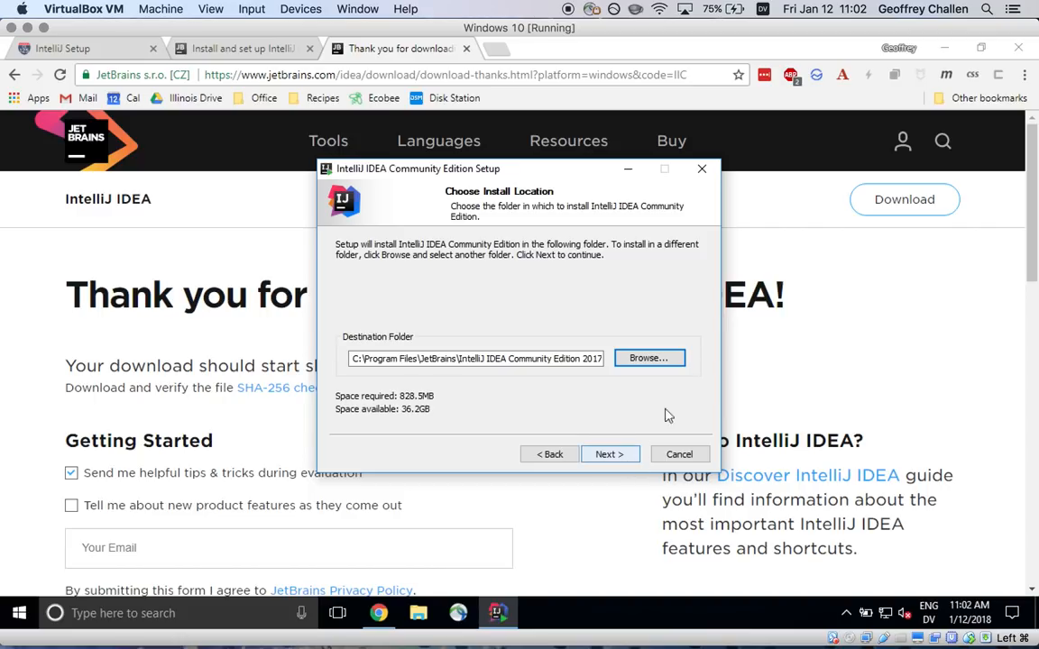
- Add a 64-bit launcher desktop shortcut and start the installation
{"action": "left_click", "coordinate": [610, 454]}
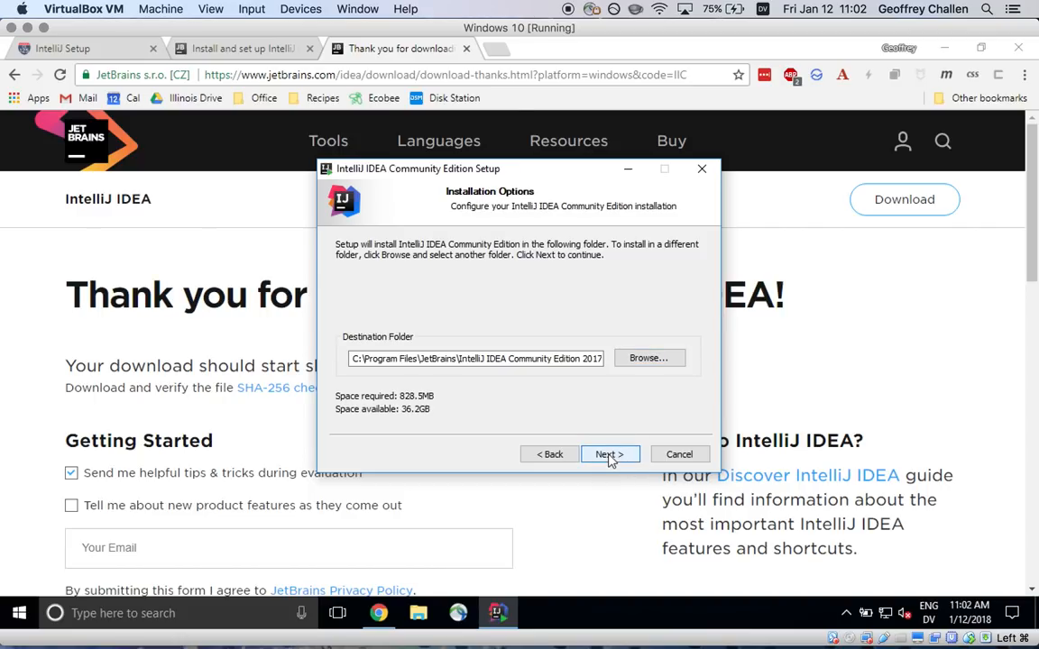
{"action": "left_click", "coordinate": [609, 454]}
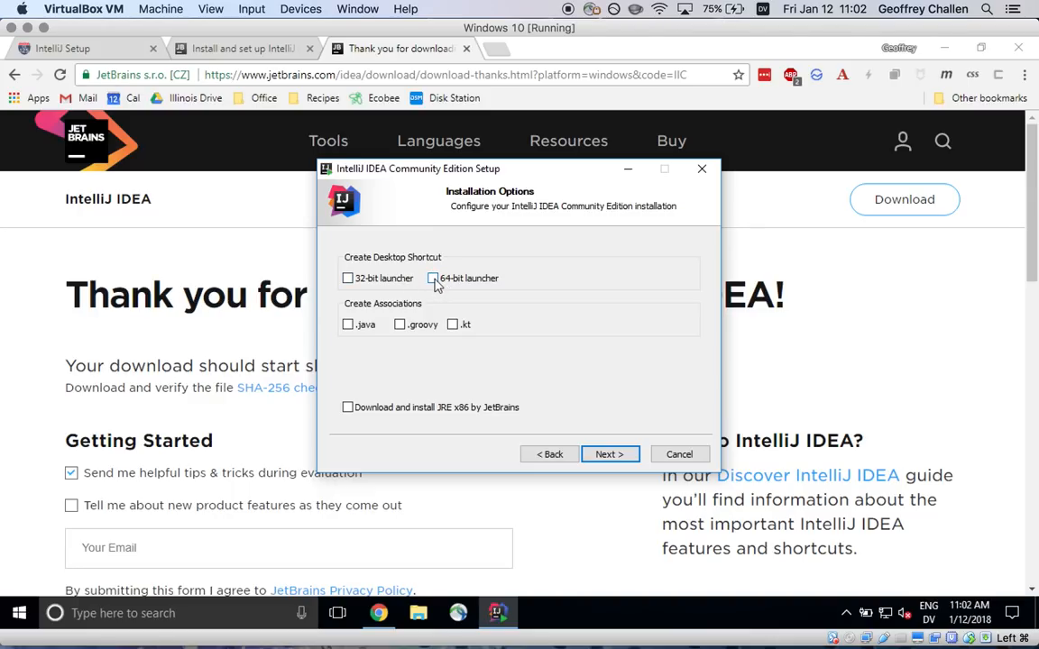
{"action": "left_click", "coordinate": [433, 278]}
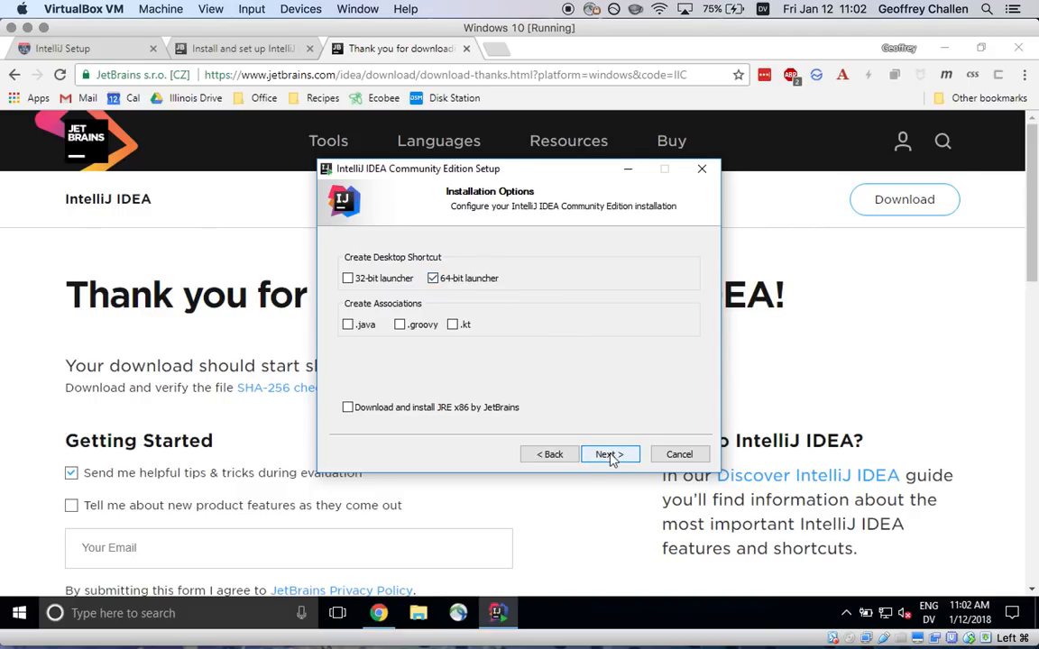
{"action": "left_click", "coordinate": [609, 454]}
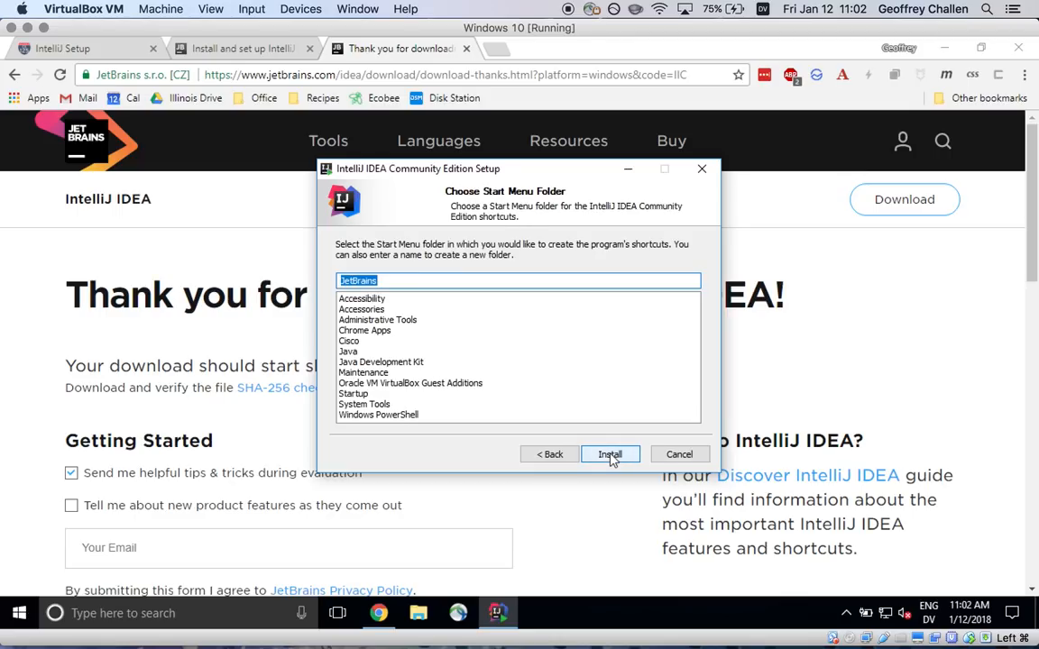
{"action": "left_click", "coordinate": [610, 454]}
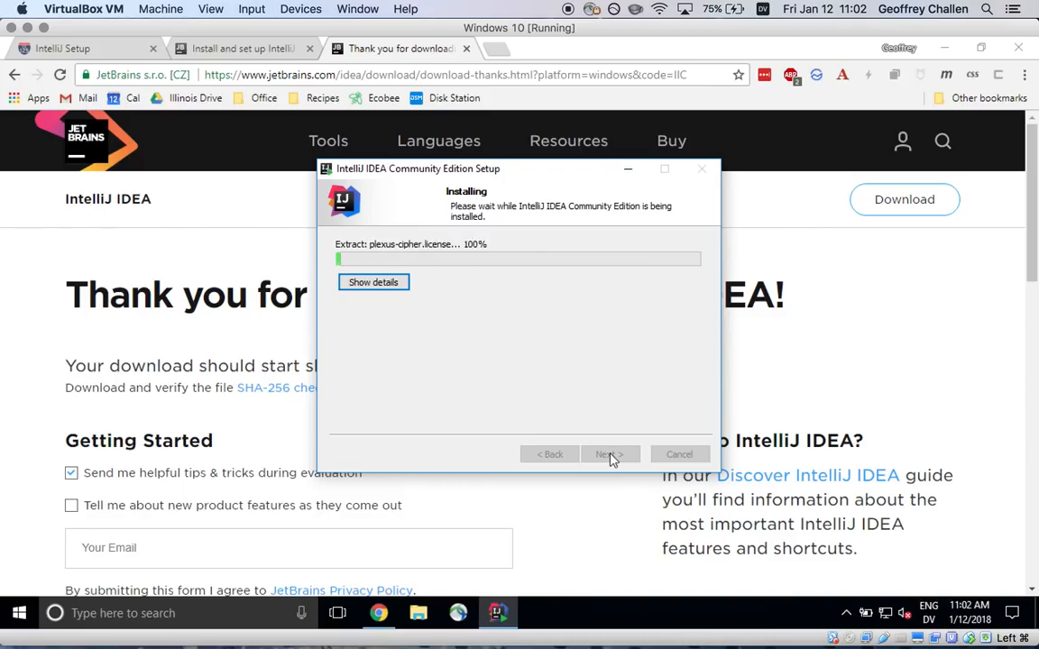
{"action": "mouse_move", "coordinate": [460, 389]}
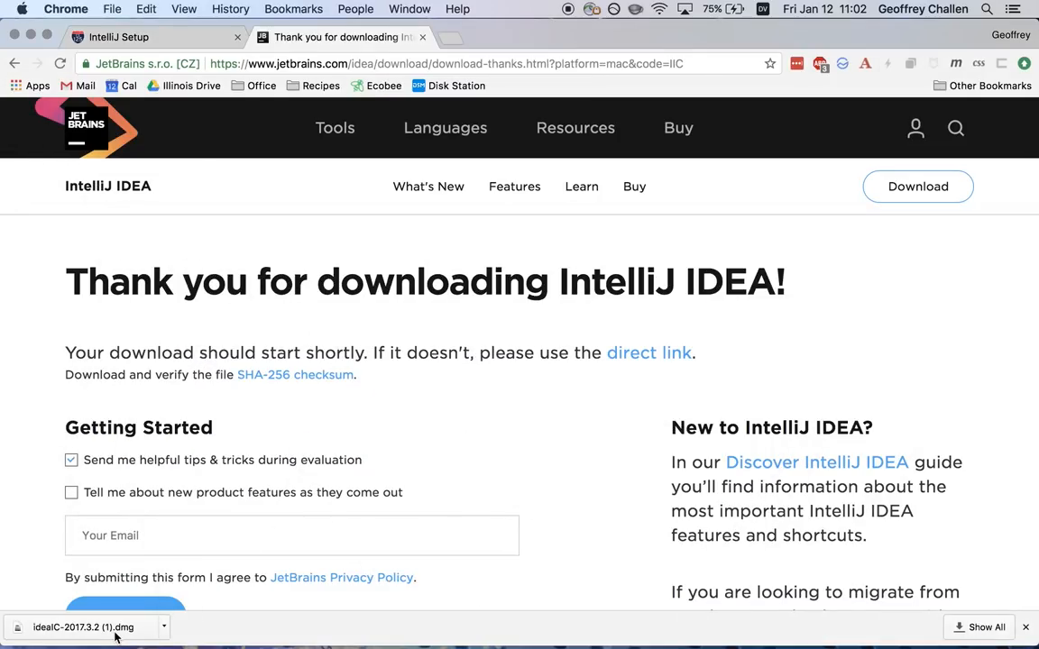
- Open the IntelliJ IDEA CE disk image and drag the app into Applications
{"action": "left_click", "coordinate": [83, 627]}
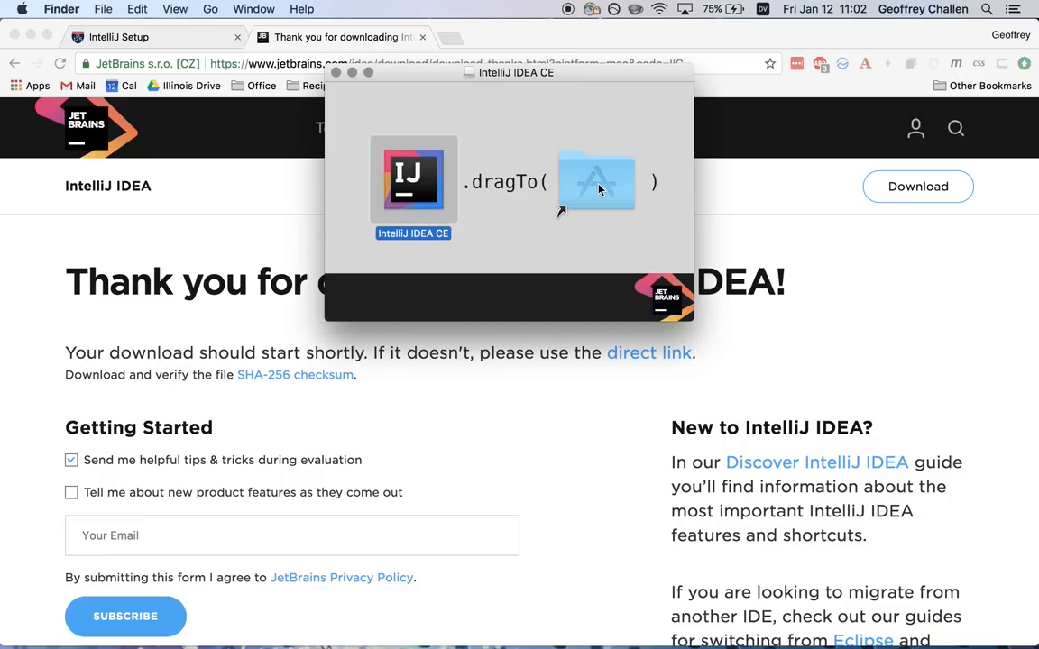
{"action": "mouse_move", "coordinate": [380, 123]}
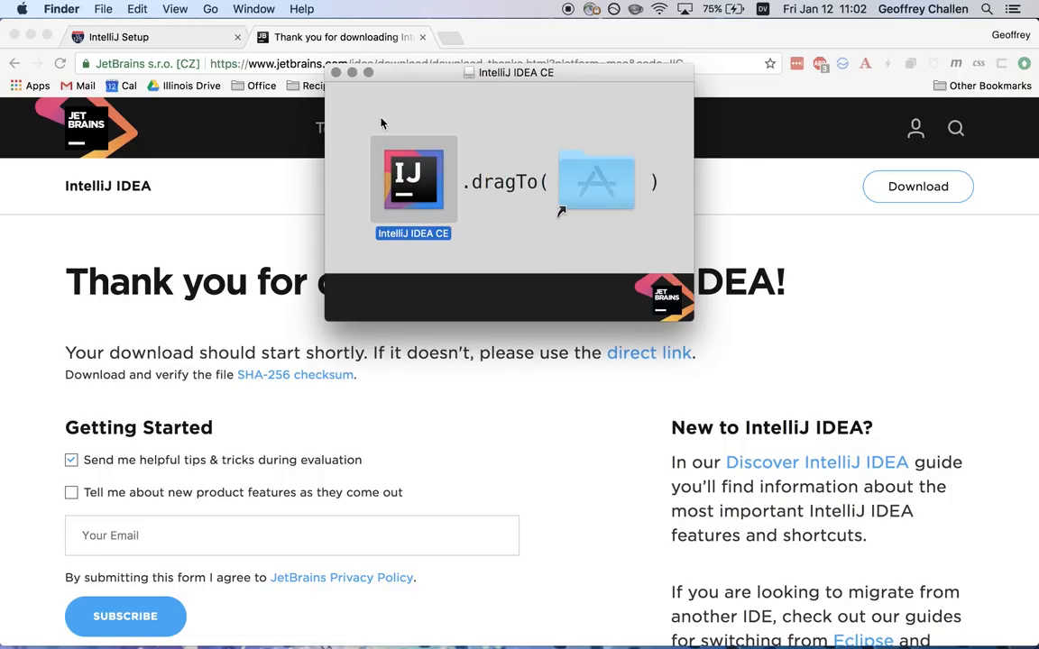
{"action": "left_click_drag", "start_coordinate": [413, 178], "coordinate": [595, 181]}
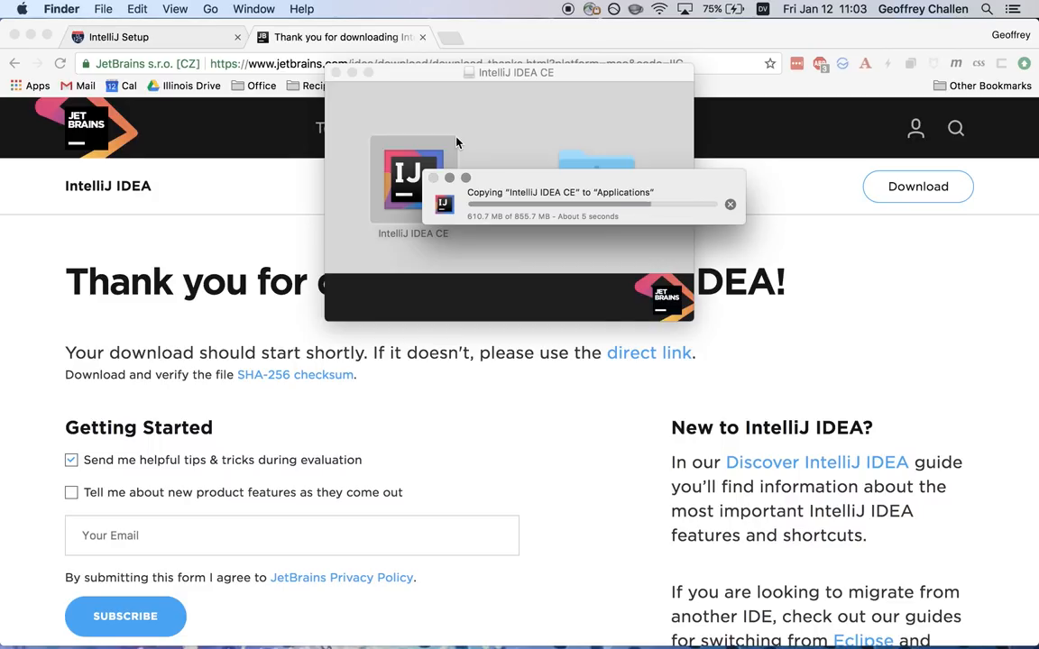
{"action": "mouse_move", "coordinate": [568, 609]}
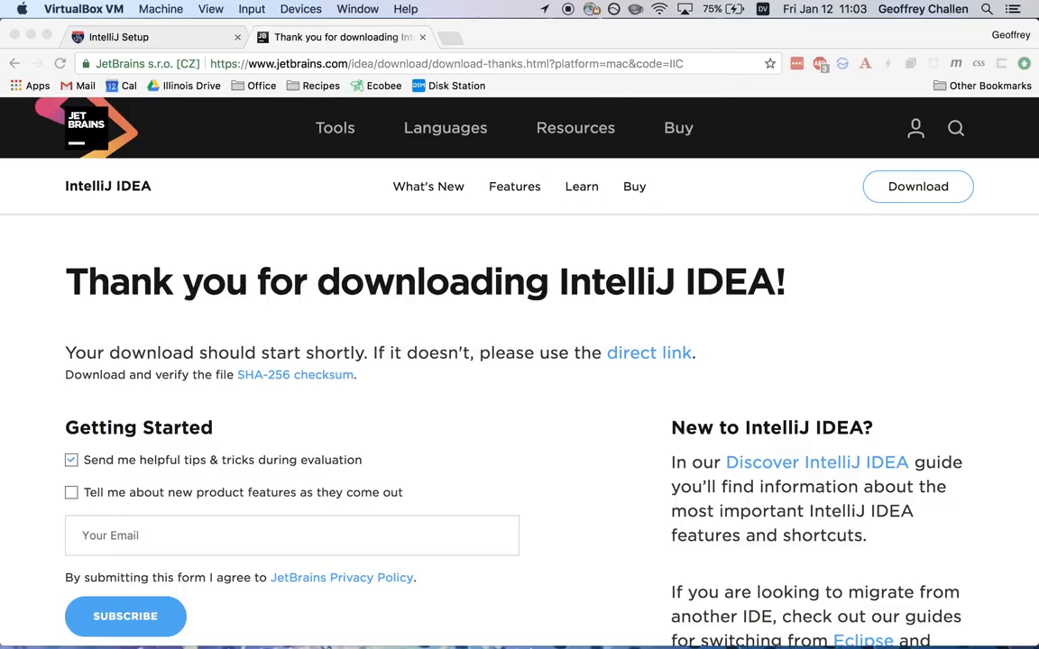
{"action": "left_click", "coordinate": [655, 626]}
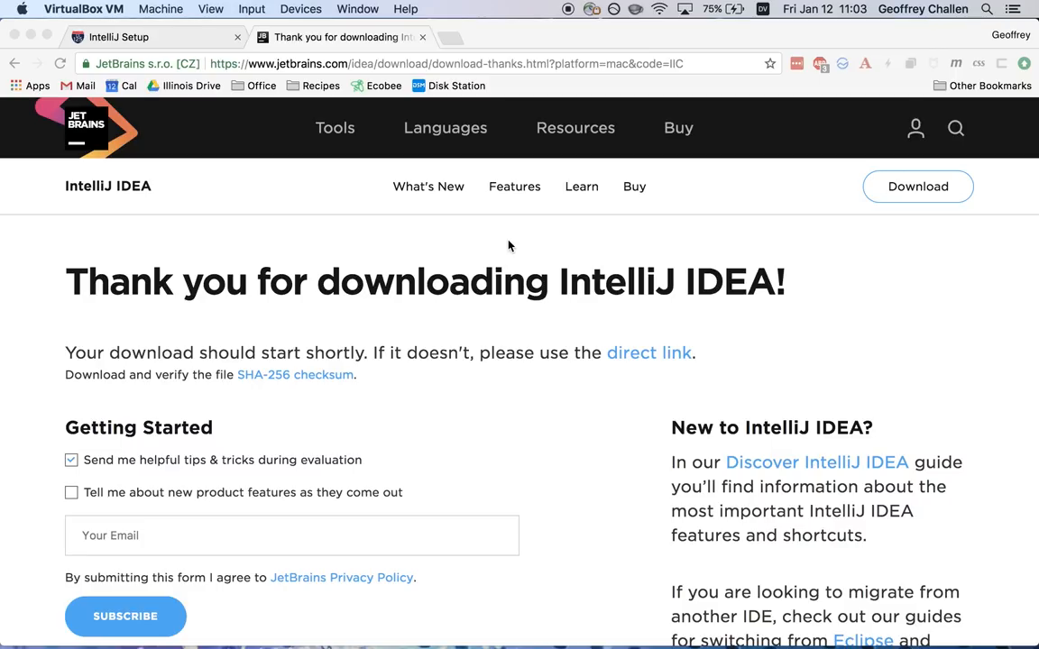
{"action": "mouse_move", "coordinate": [672, 255]}
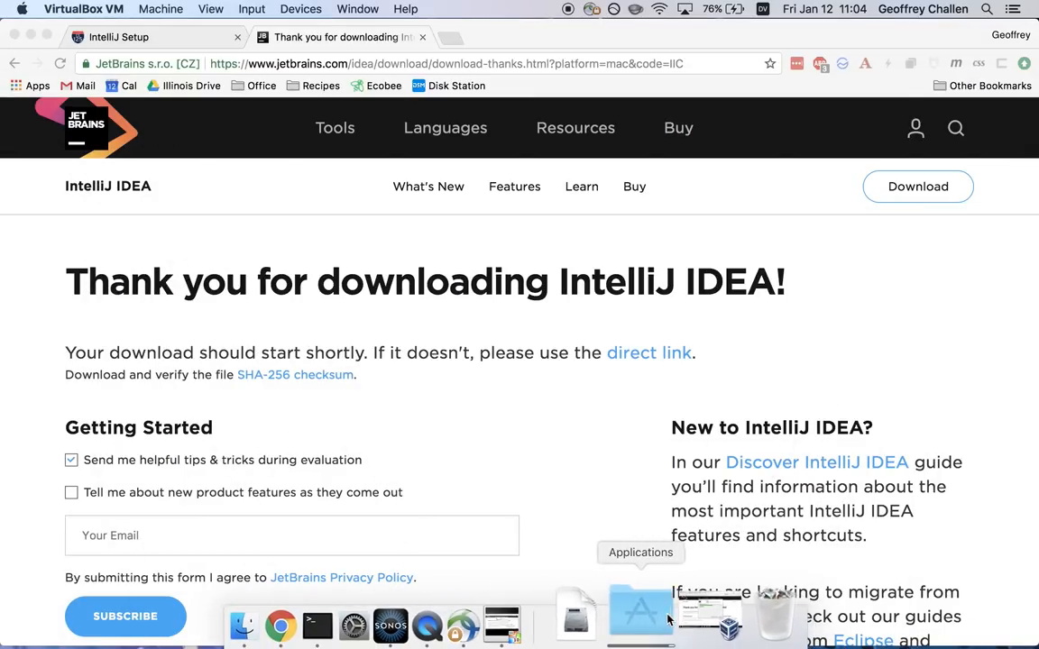
- Launch IntelliJ IDEA CE from the Applications stack in the Dock
{"action": "left_click", "coordinate": [640, 614]}
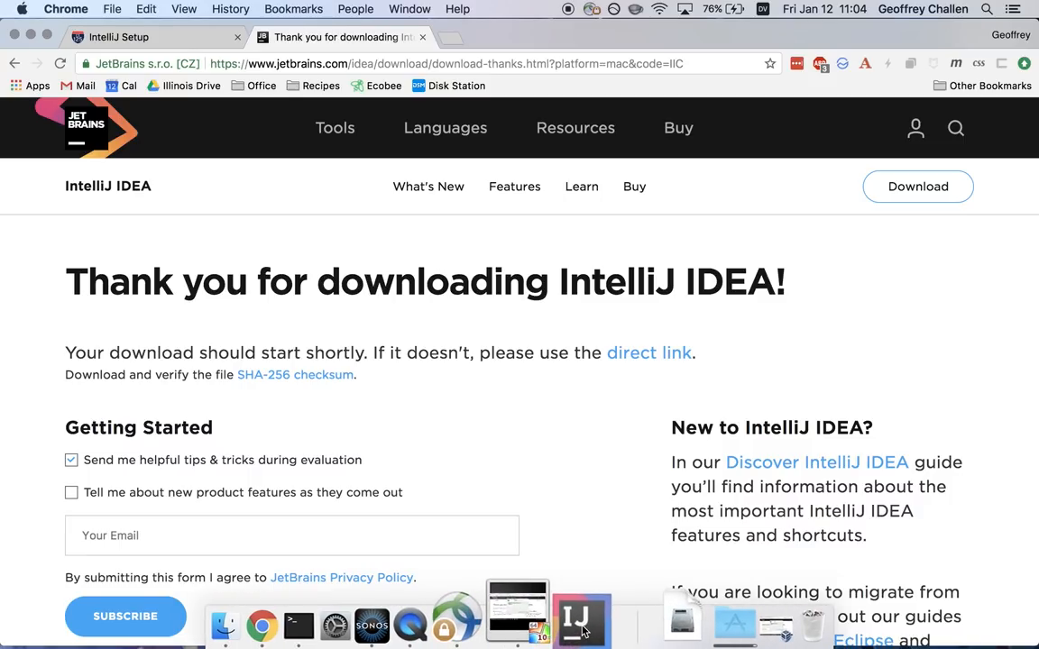
{"action": "mouse_move", "coordinate": [585, 618]}
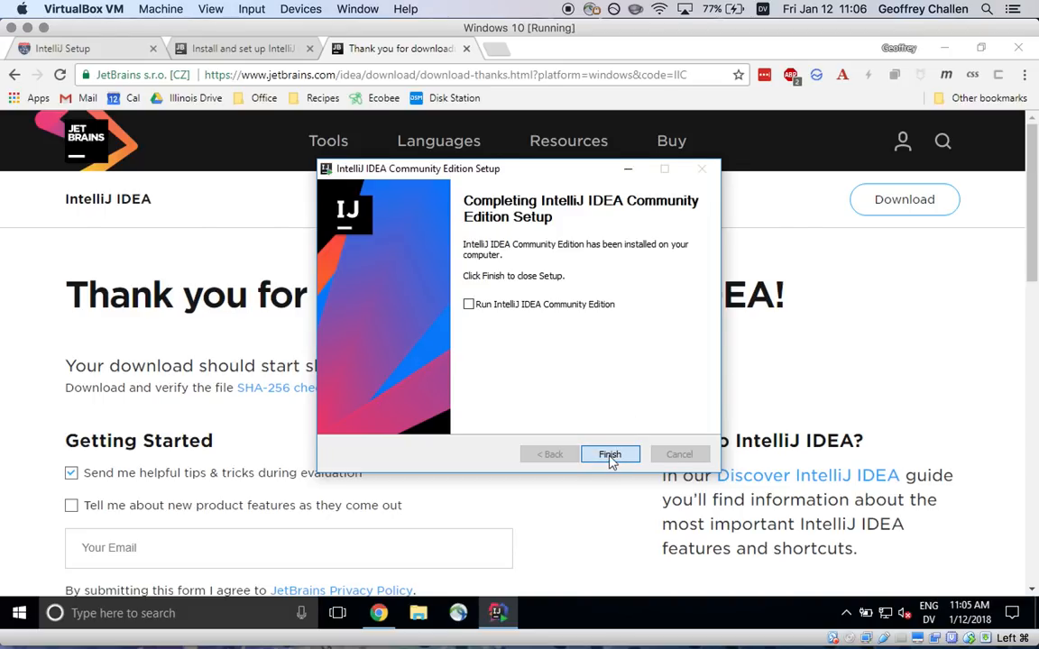
- Finish the installer, launch IntelliJ from the desktop shortcut, and decline importing settings
{"action": "left_click", "coordinate": [610, 454]}
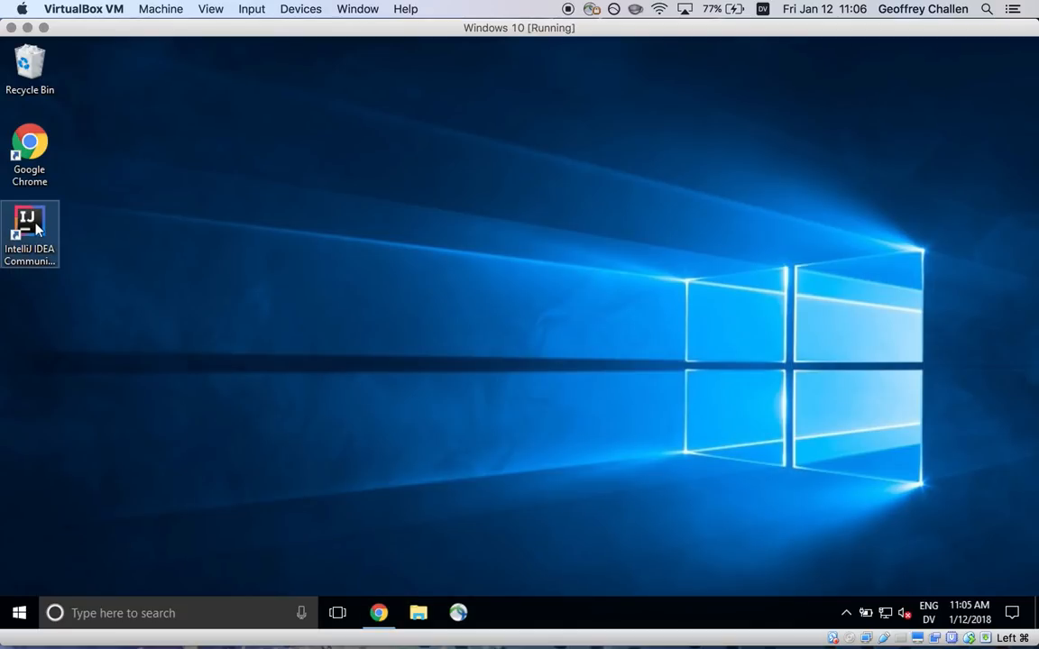
{"action": "double_click", "coordinate": [29, 226]}
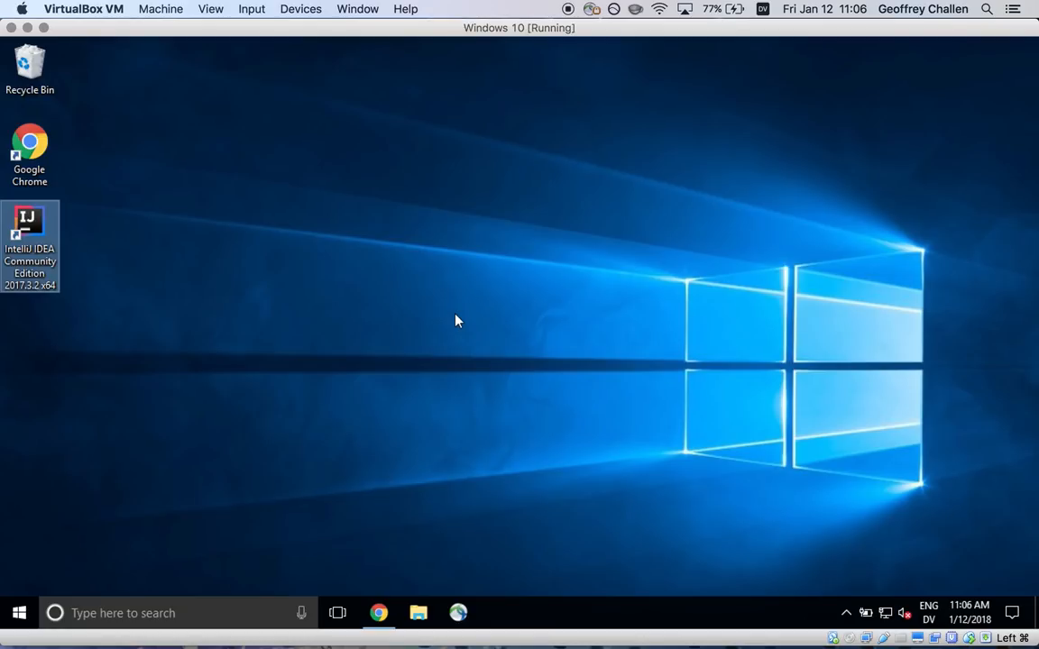
{"action": "double_click", "coordinate": [30, 225]}
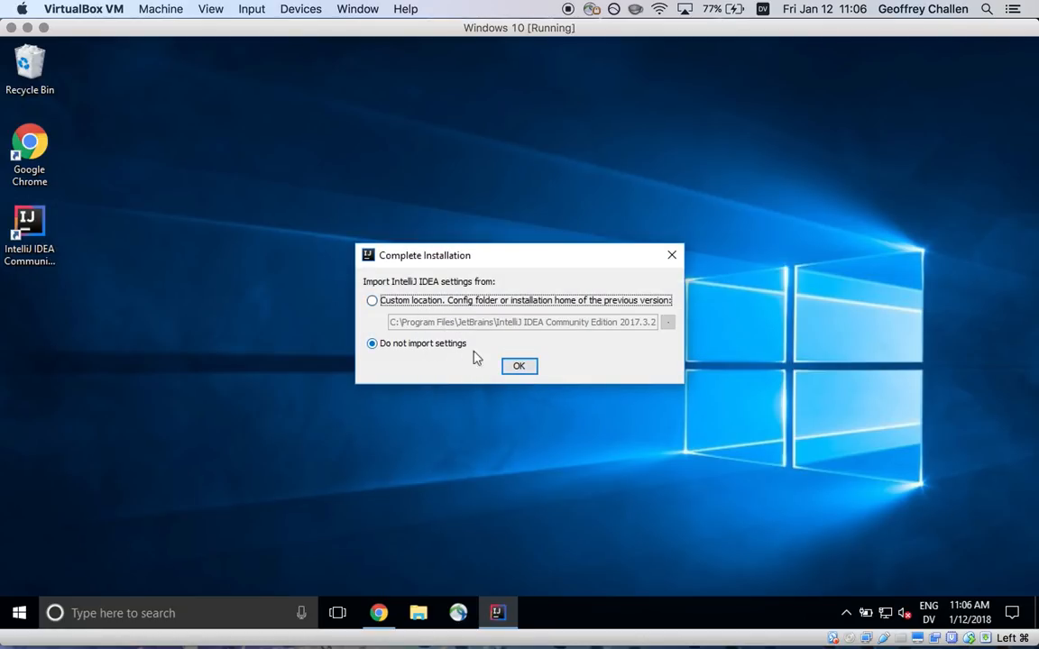
{"action": "left_click", "coordinate": [518, 365]}
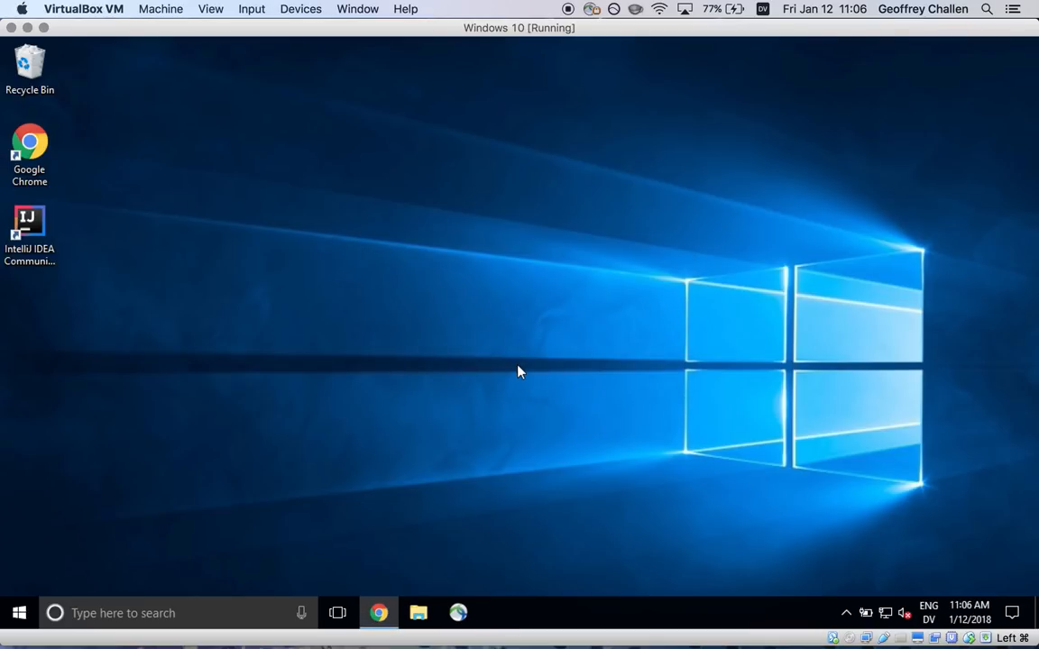
{"action": "double_click", "coordinate": [30, 234]}
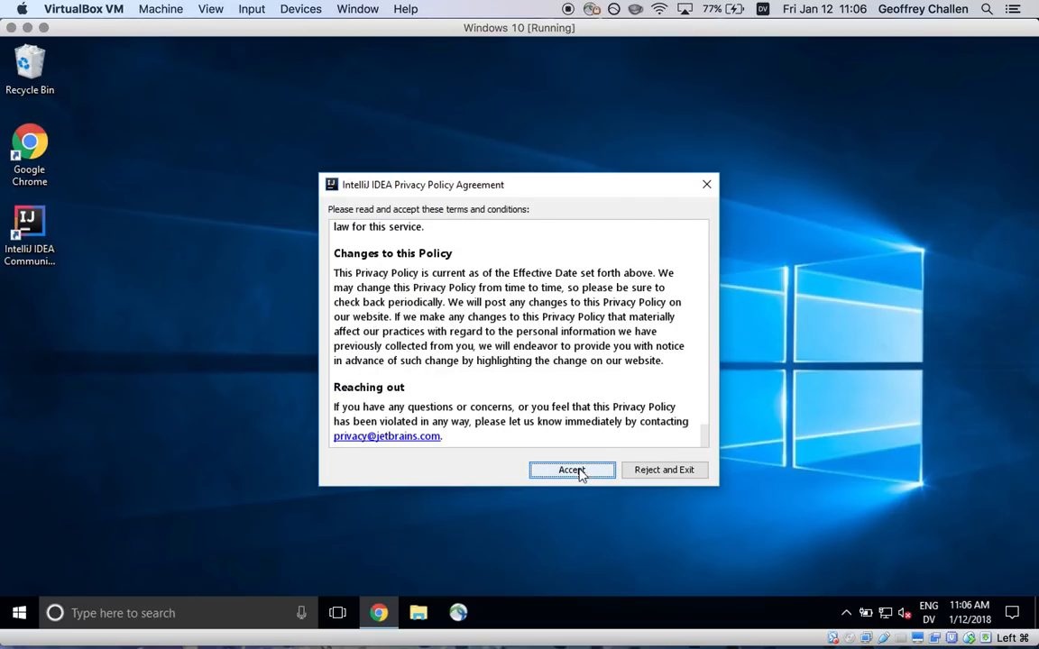
- Accept the privacy policy and choose Skip Remaining and Set Defaults
{"action": "left_click", "coordinate": [572, 469]}
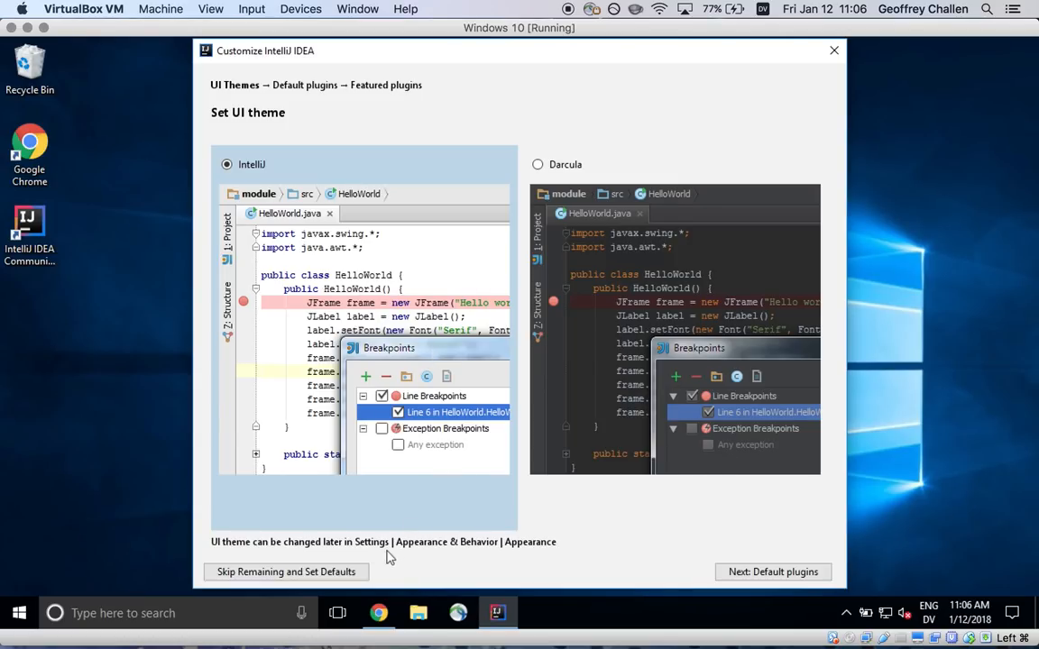
{"action": "mouse_move", "coordinate": [657, 551]}
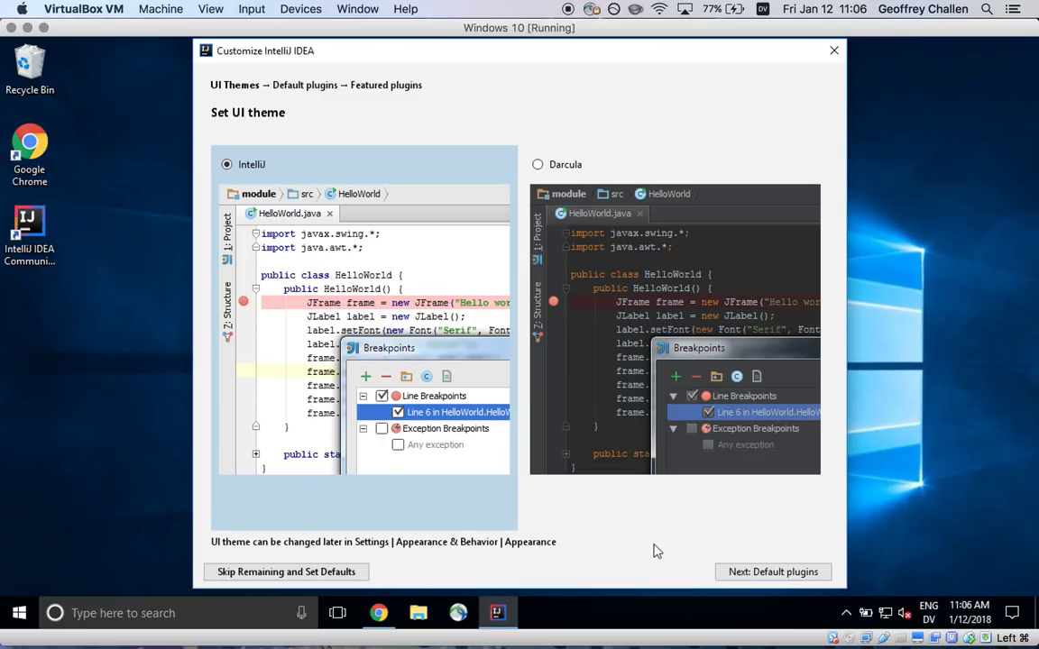
{"action": "mouse_move", "coordinate": [641, 519]}
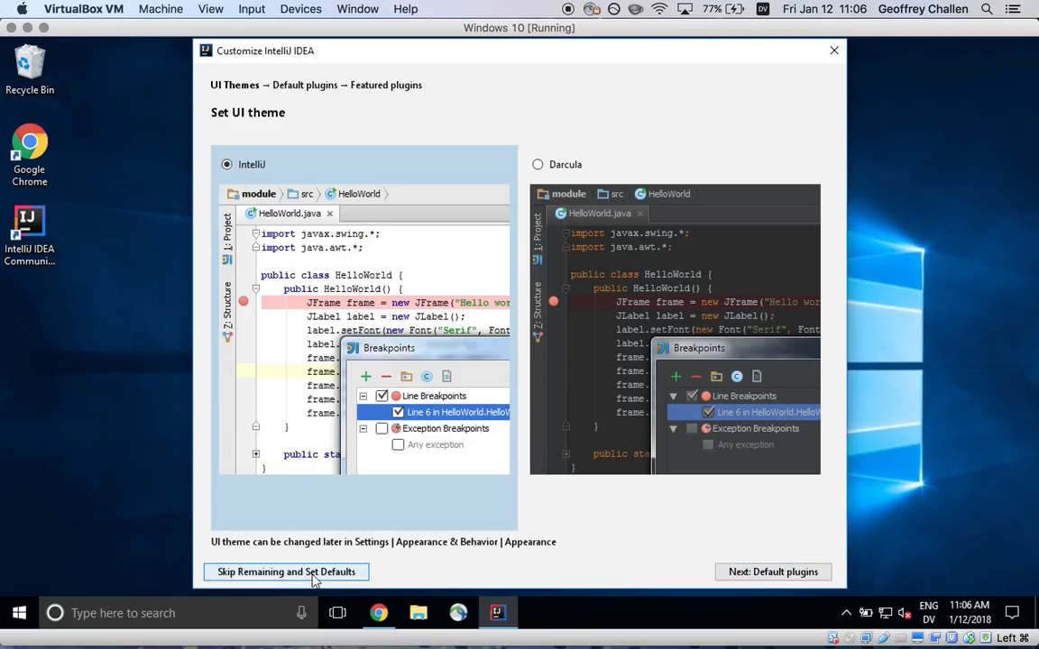
{"action": "left_click", "coordinate": [286, 572]}
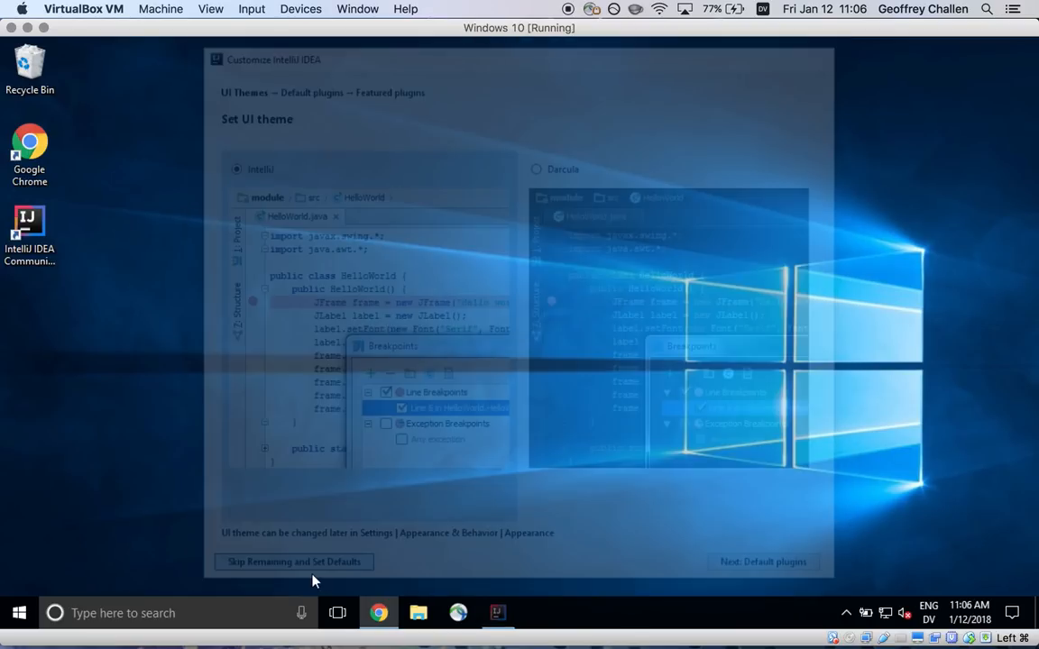
- Close the Welcome to IntelliJ IDEA window once it appears
{"action": "left_click", "coordinate": [292, 562]}
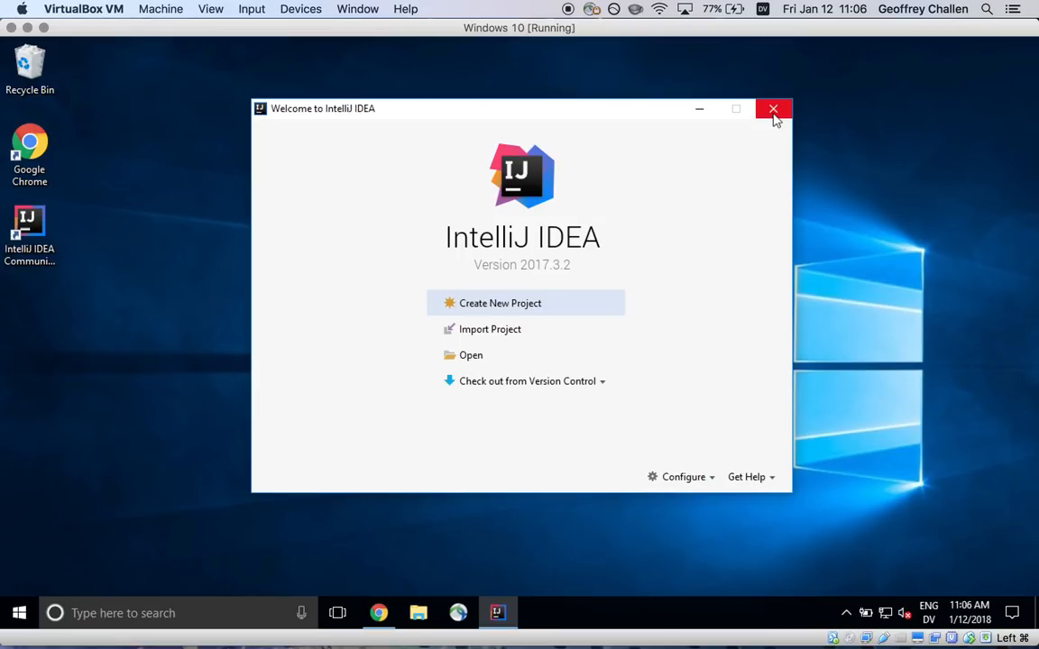
{"action": "mouse_move", "coordinate": [773, 108]}
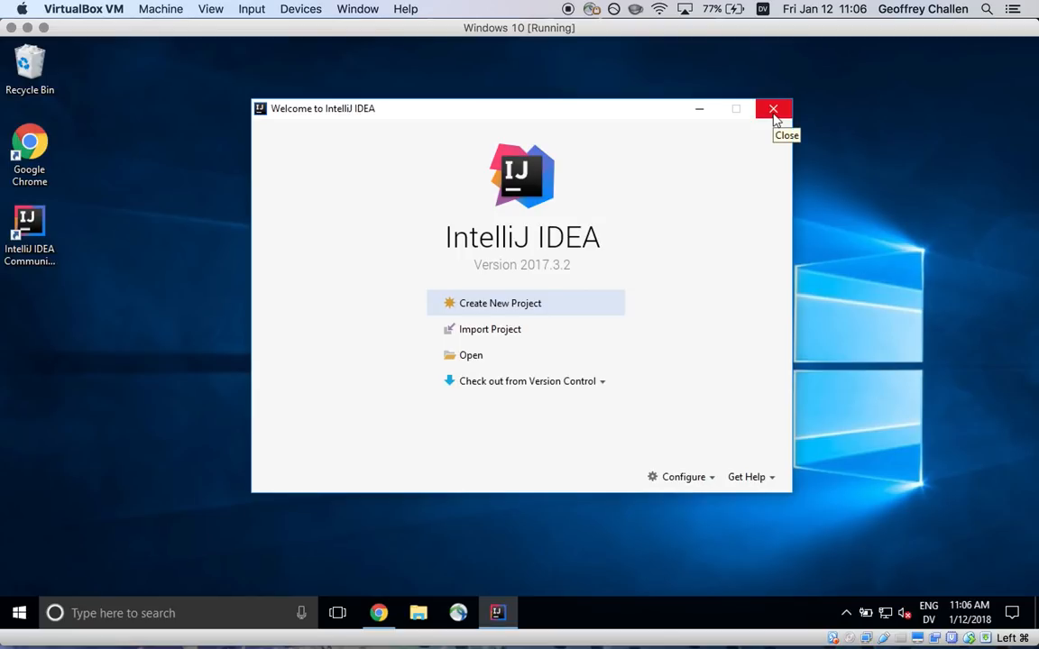
{"action": "mouse_move", "coordinate": [773, 120]}
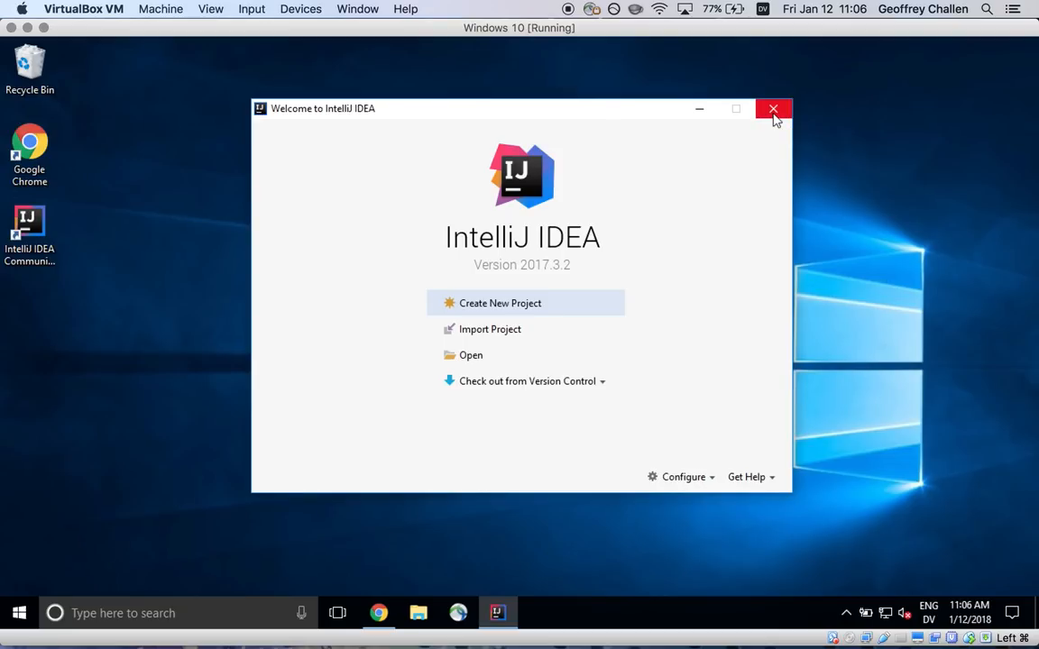
{"action": "left_click", "coordinate": [773, 109]}
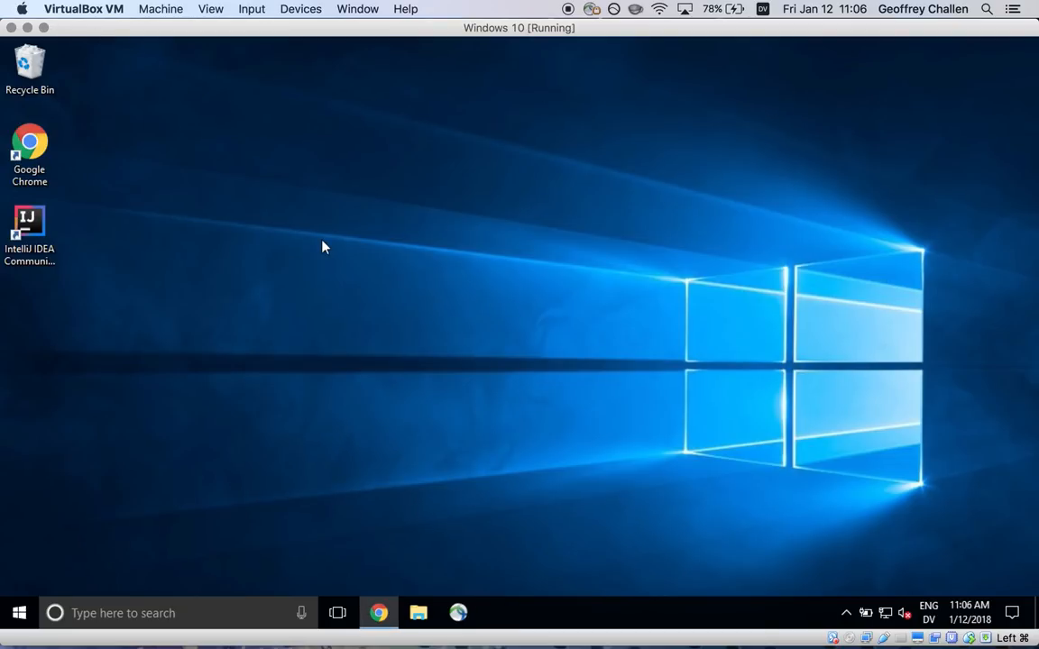